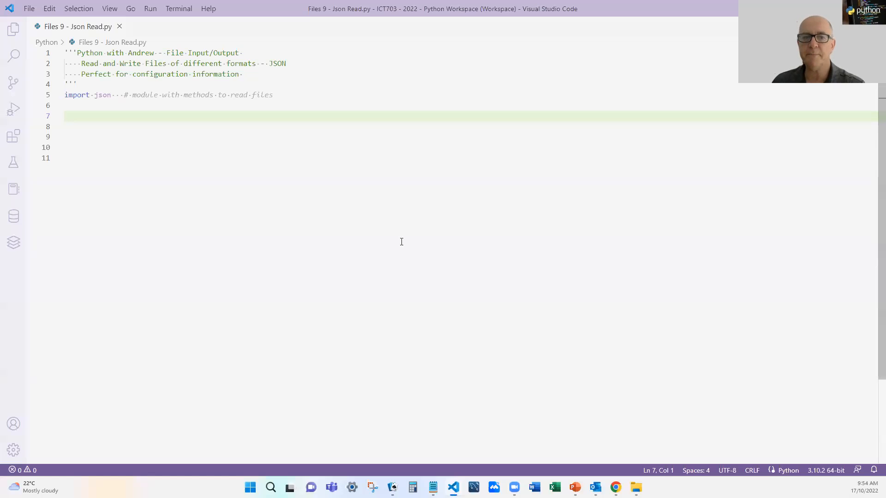
pyautogui.moveTo(368, 246)
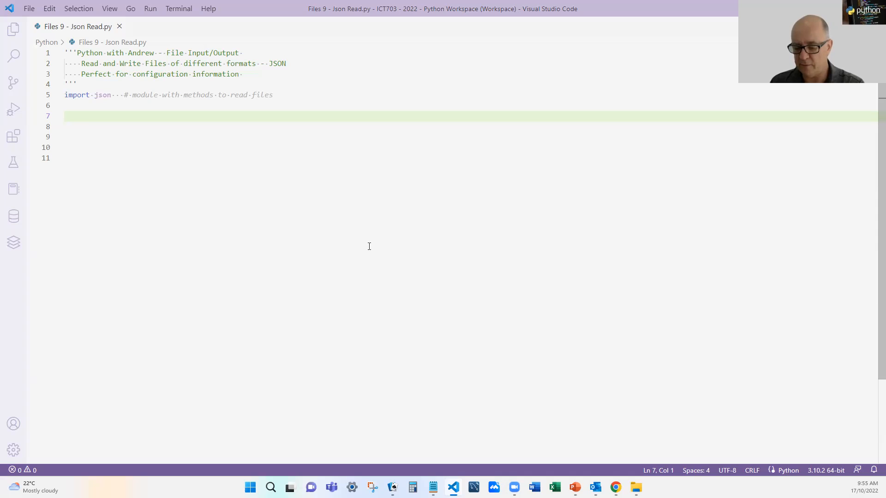
# Define load_config(file) with a docstring reading 'load 1 configuration record'
pyautogui.write('def load')
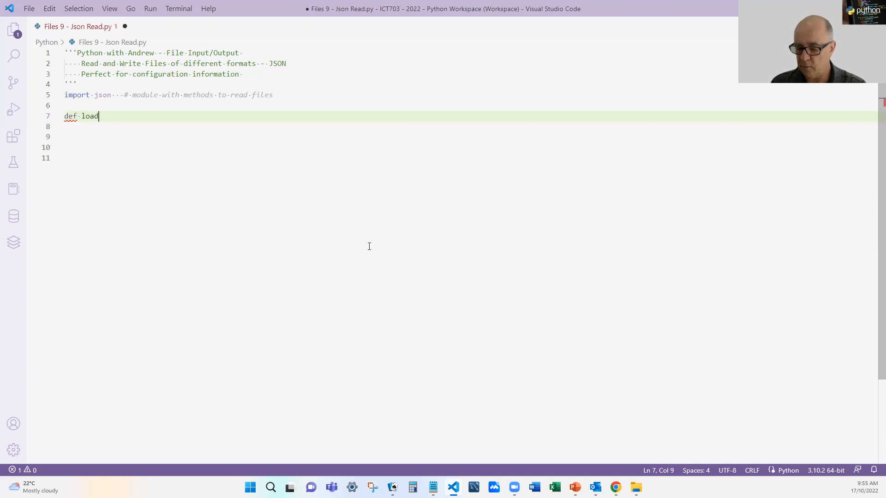
pyautogui.write('_config')
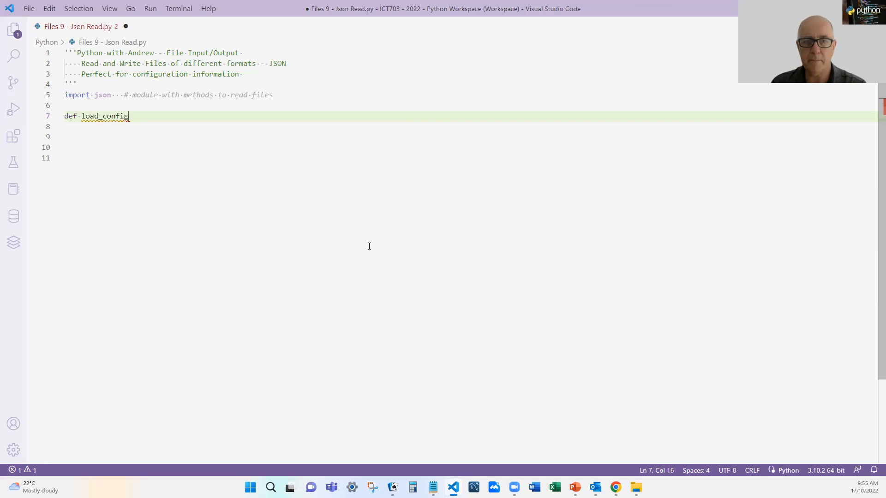
pyautogui.write('(fi')
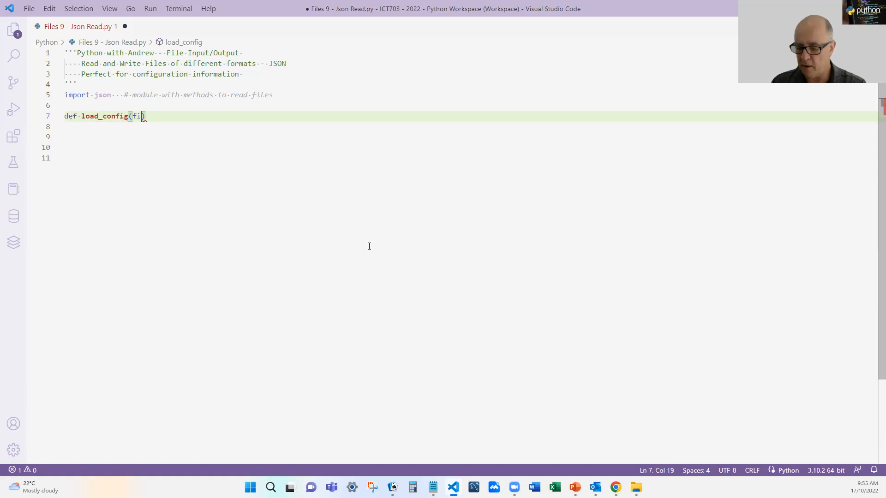
pyautogui.write('le):')
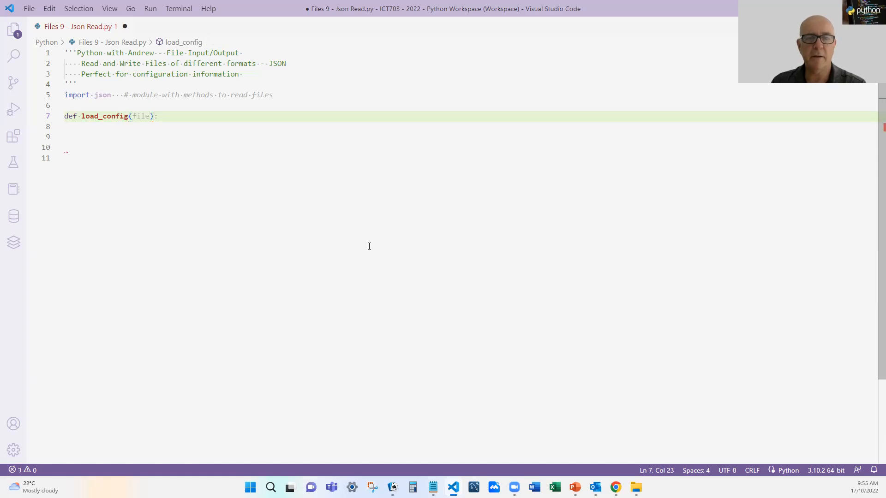
pyautogui.write("'''''")
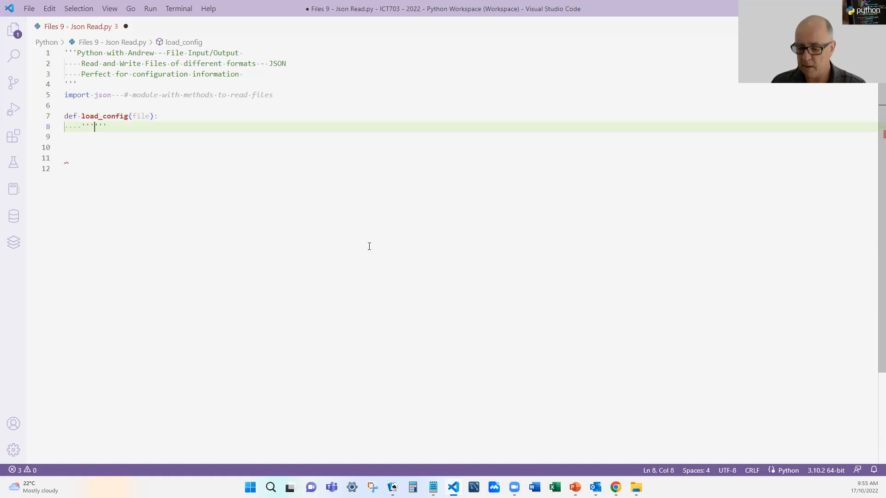
pyautogui.write('load 1 conf')
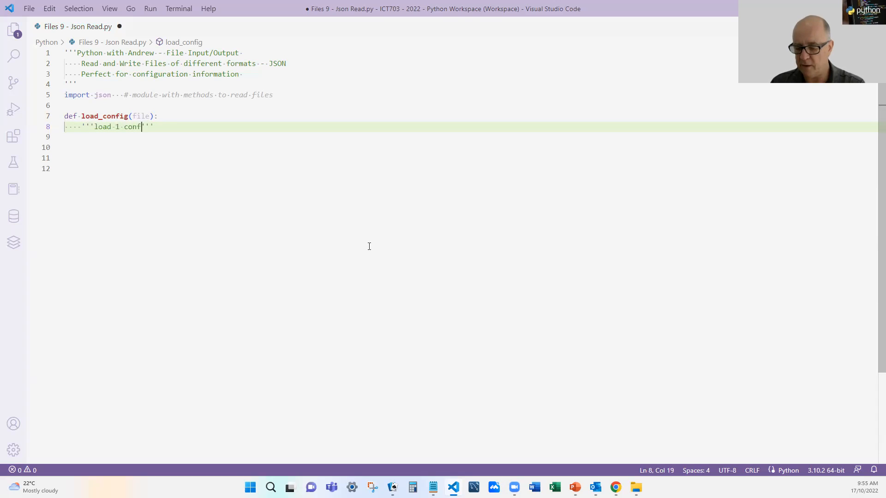
pyautogui.write('iguration')
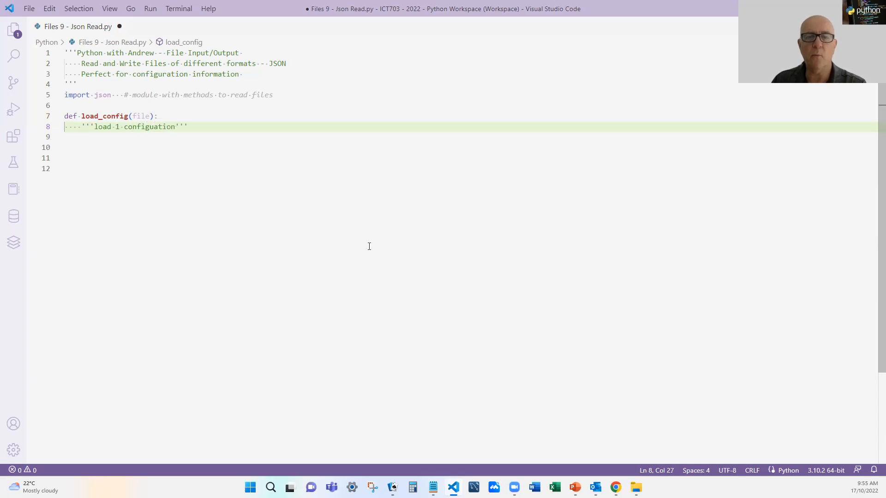
pyautogui.write('" "')
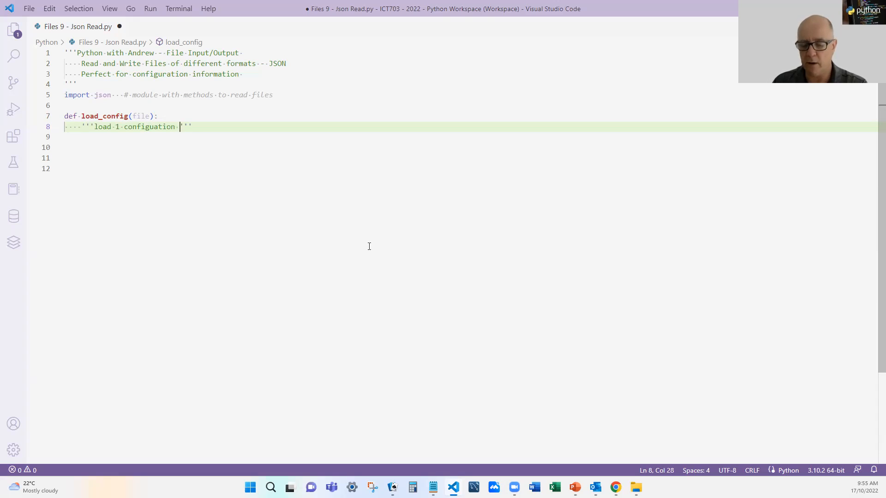
pyautogui.write('record')
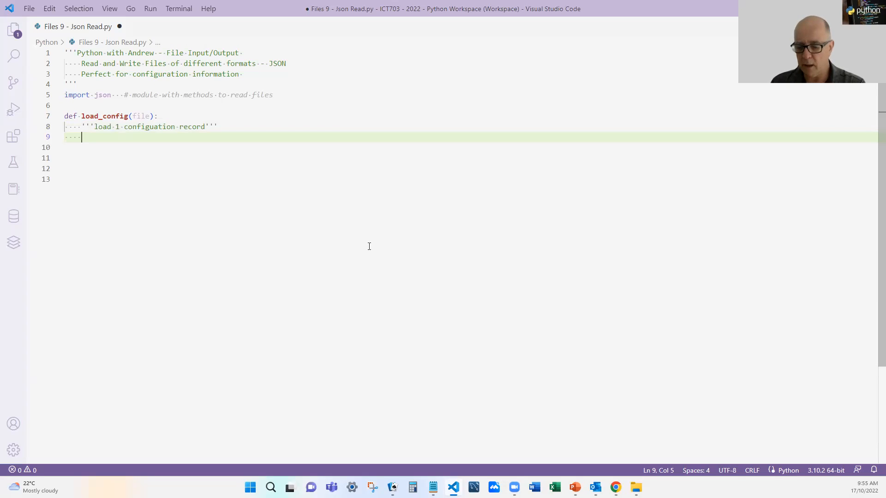
# Return json.load(open(file)) and finish the docstring with 'Returns a dictionary'
pyautogui.write('j')
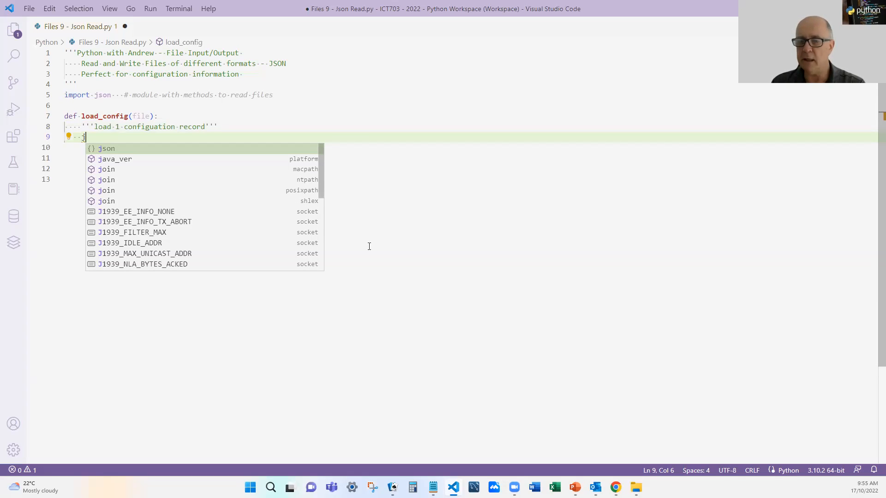
pyautogui.write('son')
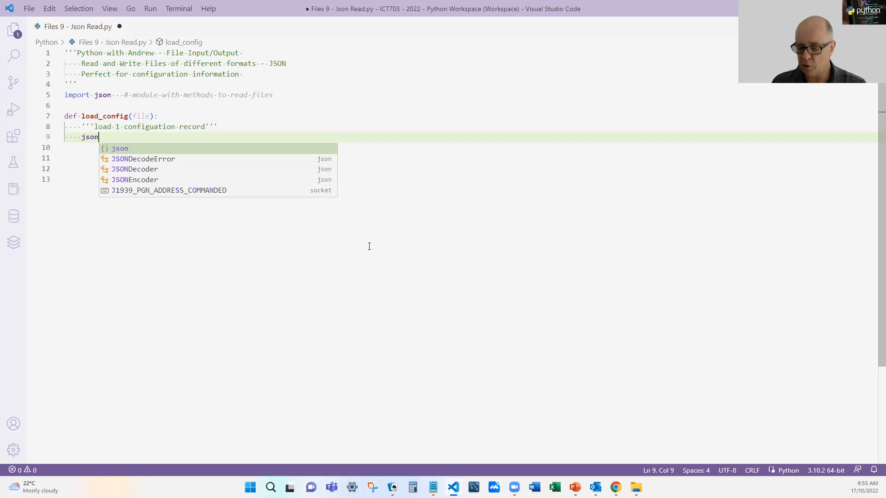
pyautogui.write('.load')
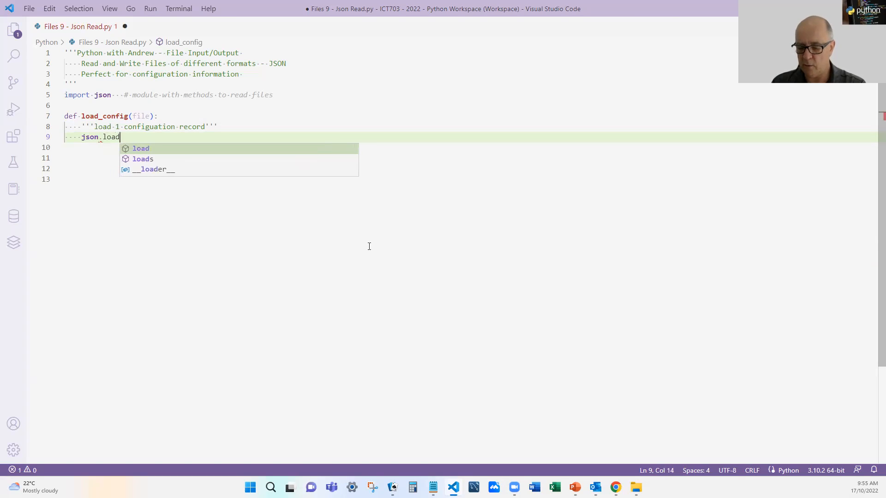
pyautogui.write('(')
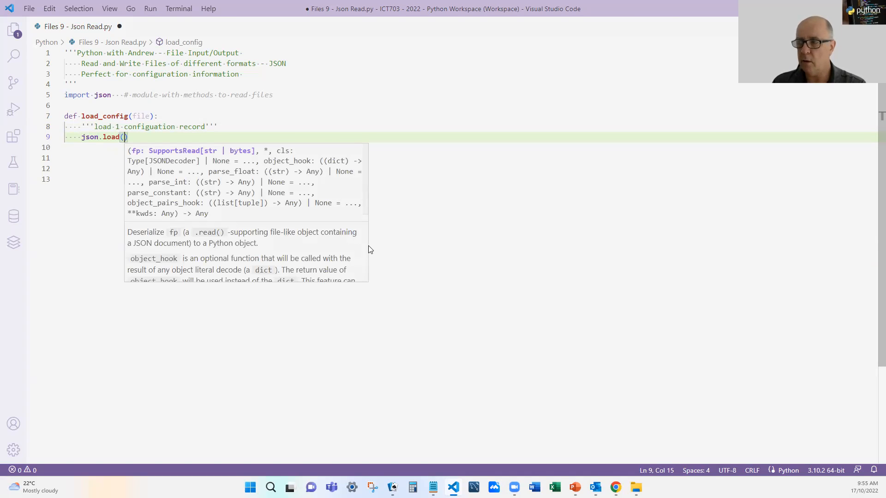
pyautogui.write('open(file')
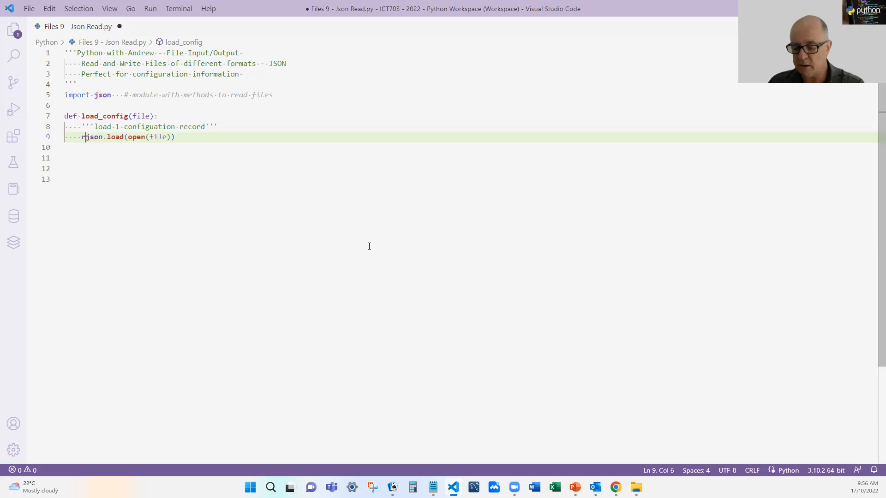
pyautogui.write('return')
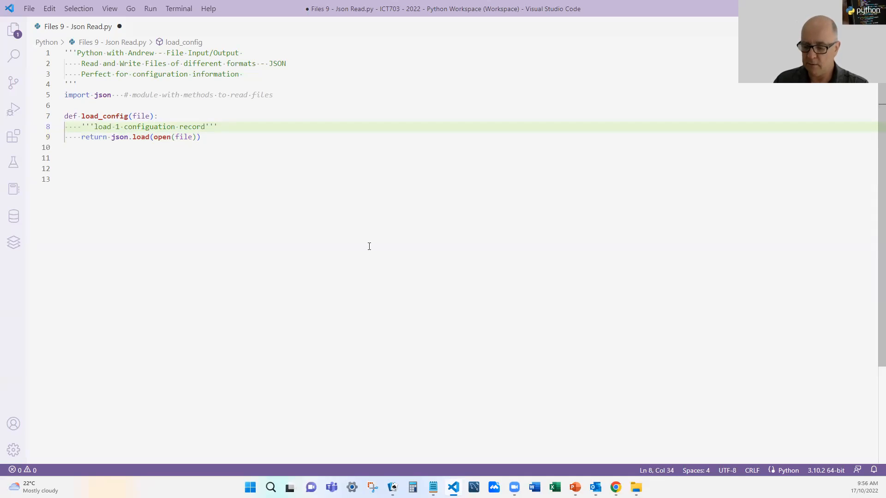
pyautogui.write('. Retu')
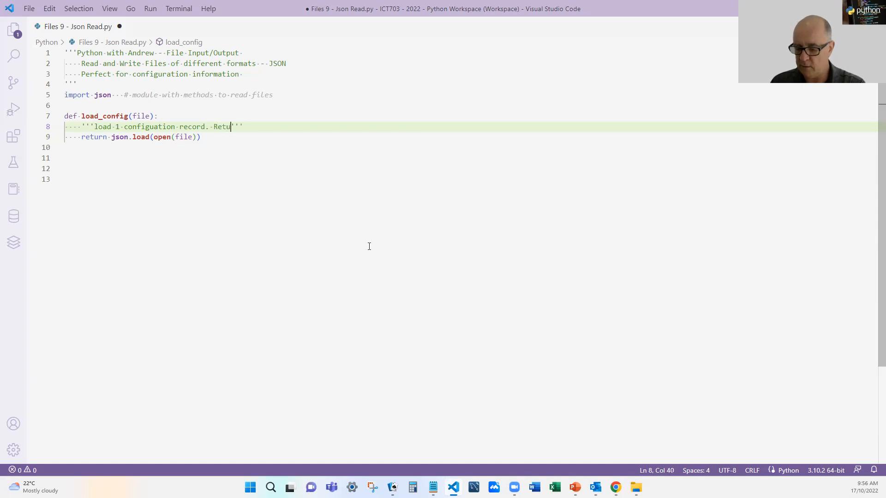
pyautogui.write('rns A')
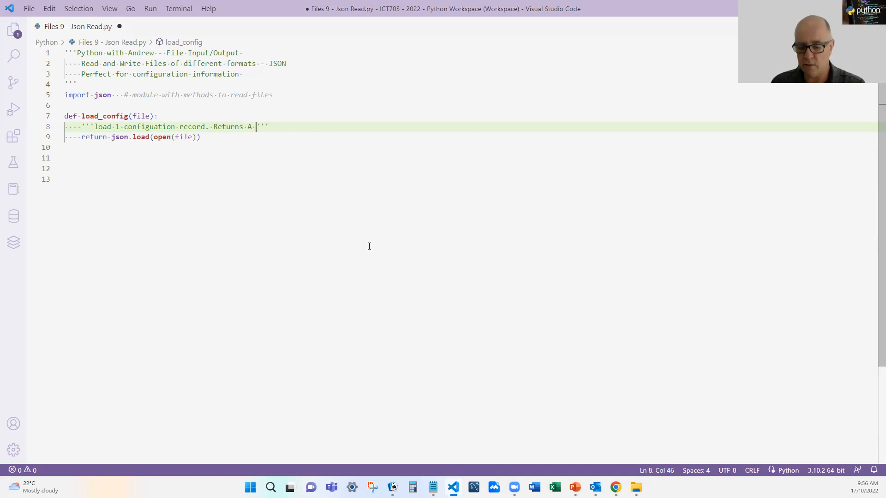
pyautogui.press('Backspace')
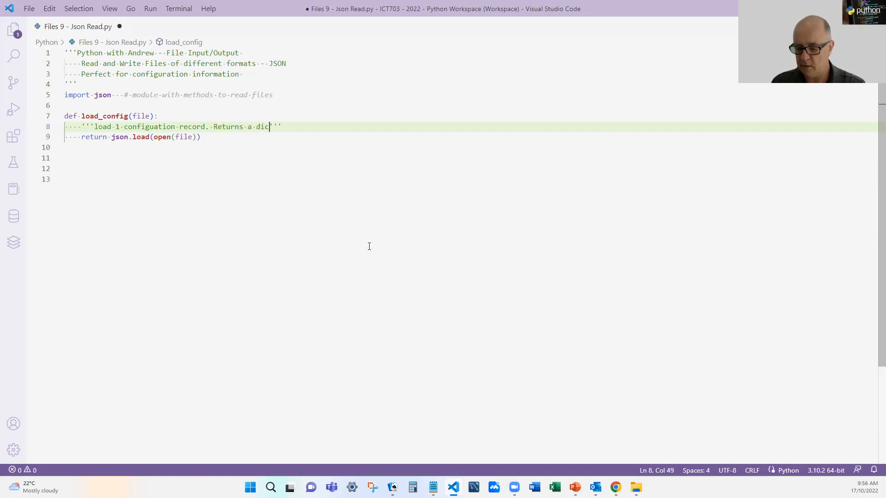
pyautogui.write('tionary')
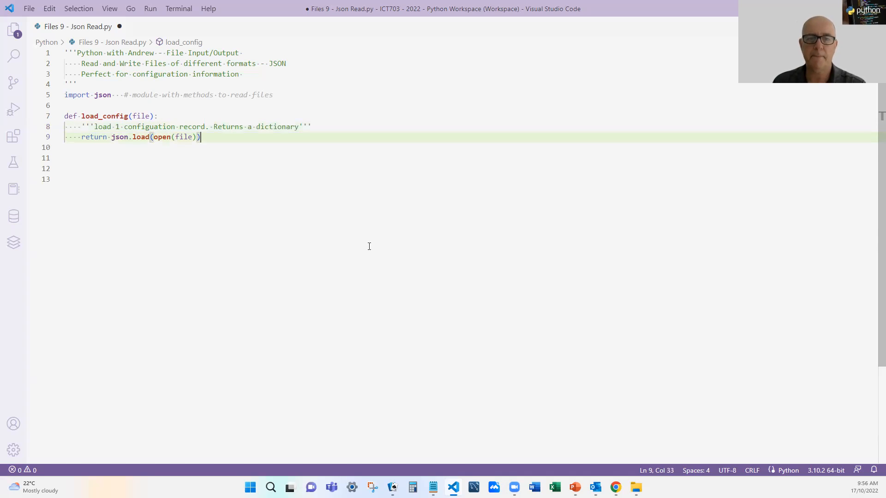
pyautogui.write('def')
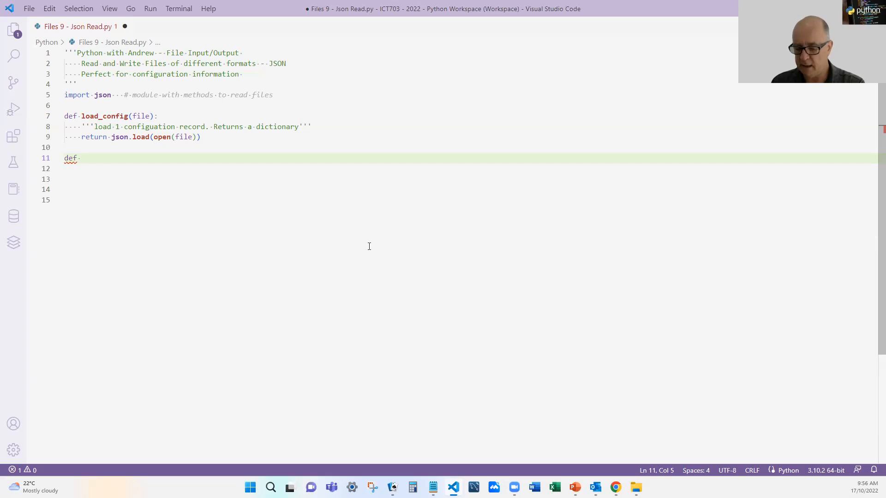
# Write the save_config(file, dict) signature with docstring 'save 1 configuration'
pyautogui.write('save_config')
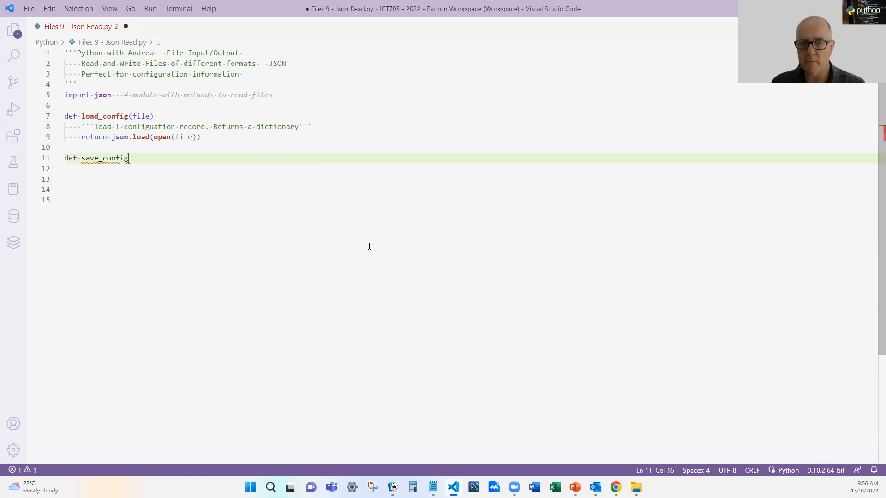
pyautogui.write('()')
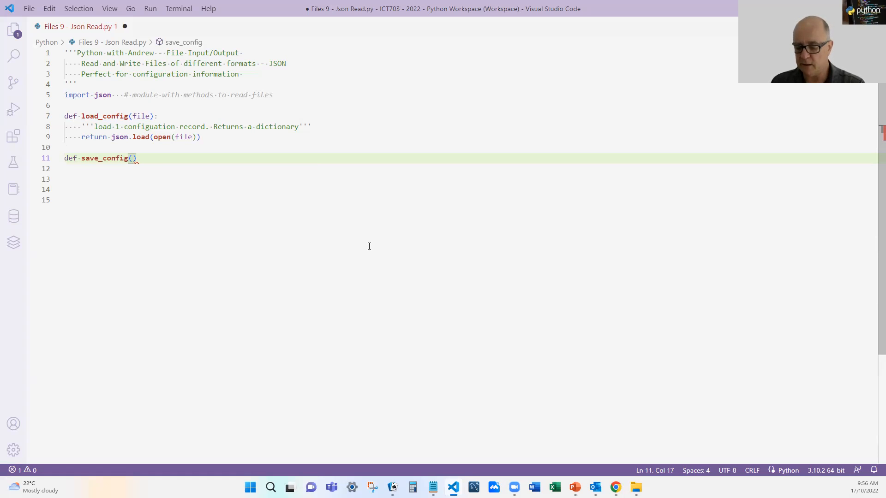
pyautogui.write('file')
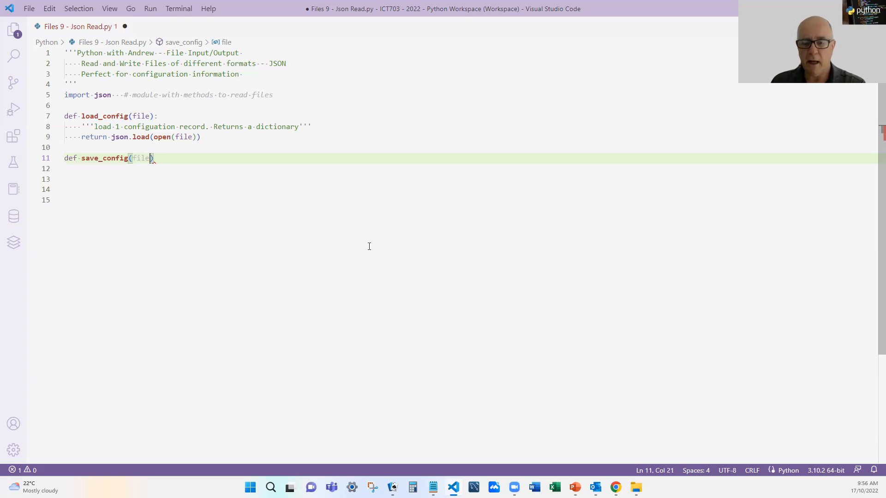
pyautogui.write(', dict')
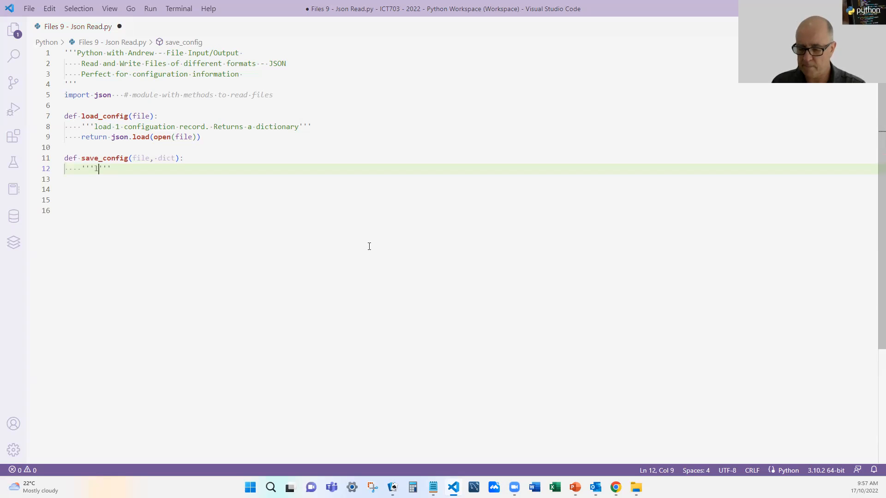
pyautogui.write('sa')
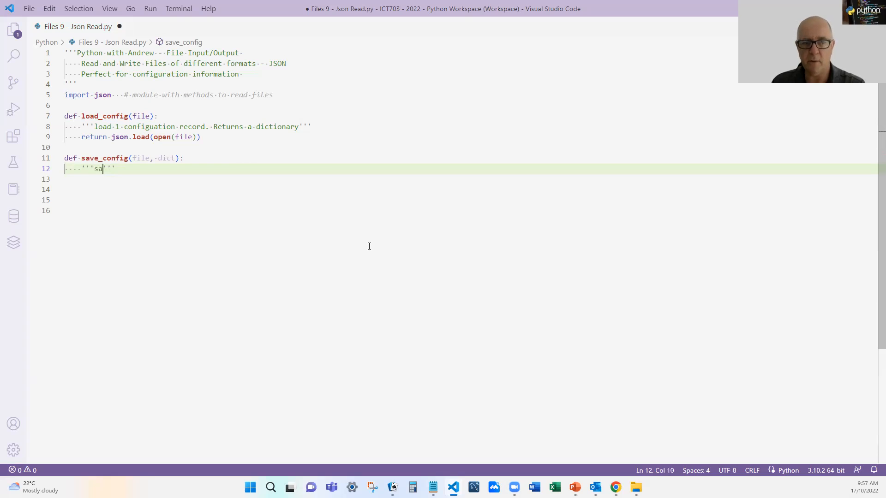
pyautogui.write('ve 1 confi')
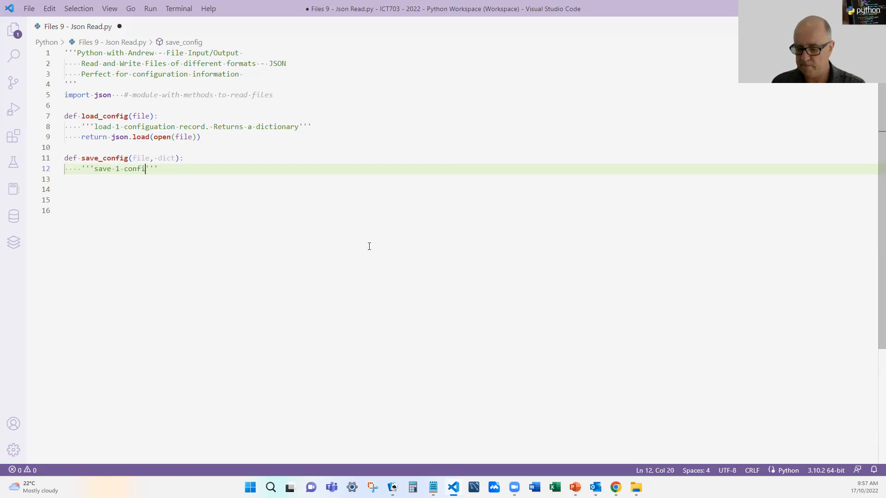
pyautogui.write('guration to the file')
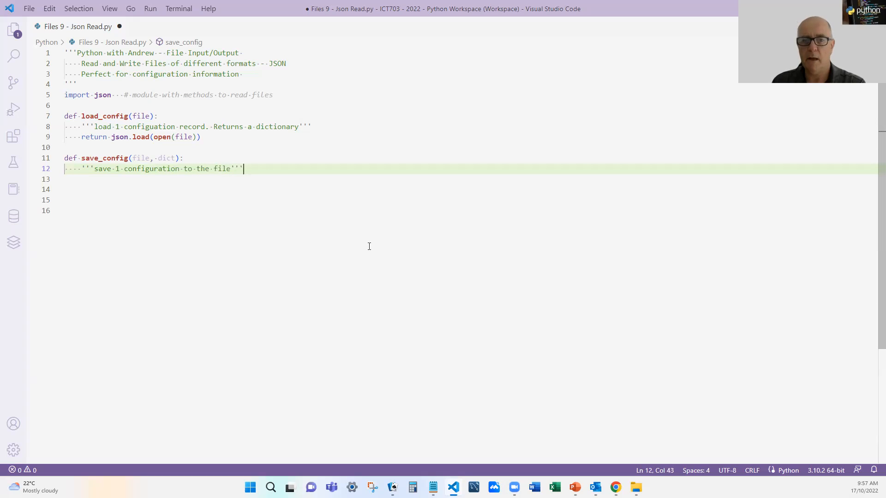
# Add the body json.dump(dict, open(file, 'w')) to save_config
pyautogui.press('enter')
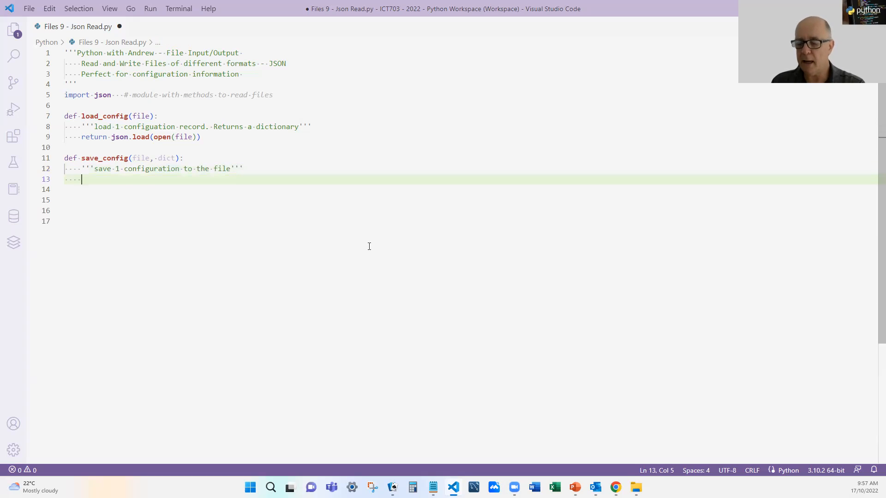
pyautogui.write('json.du')
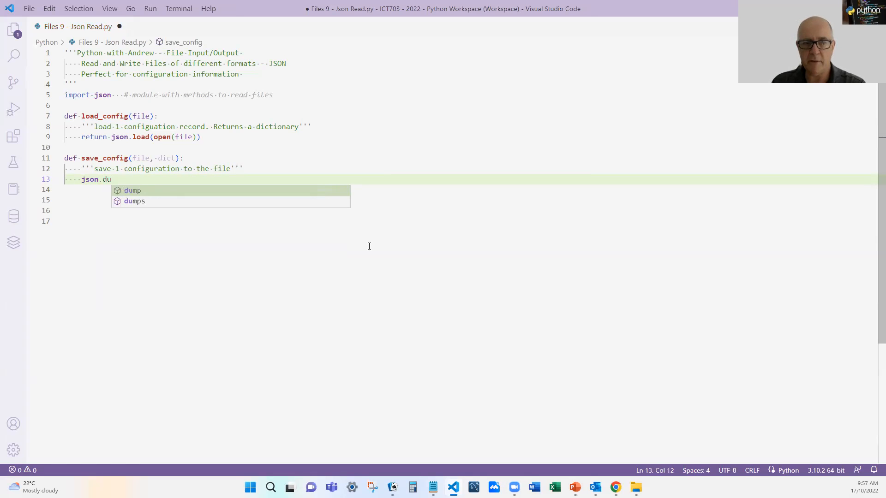
pyautogui.press('Tab')
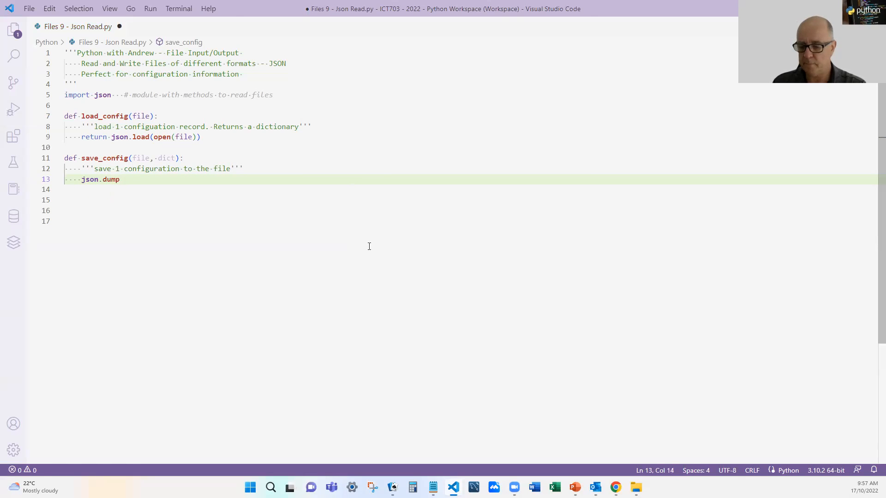
pyautogui.write('(')
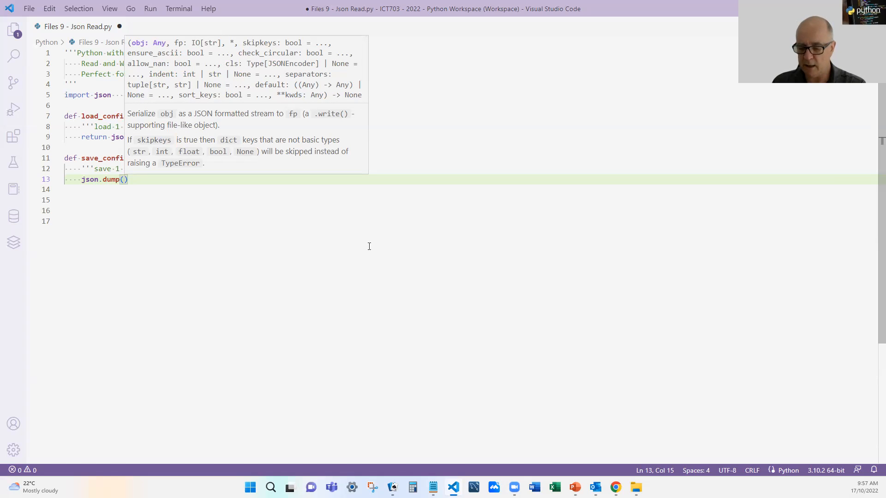
pyautogui.write('dict')
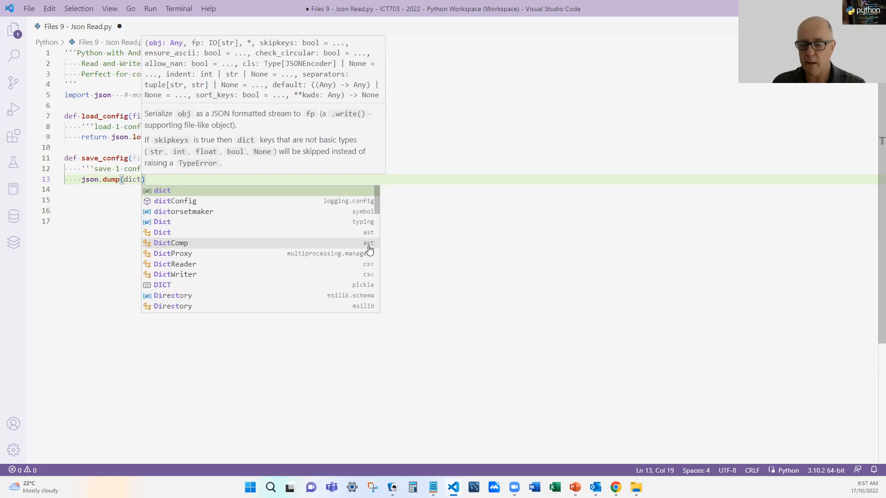
pyautogui.write(',')
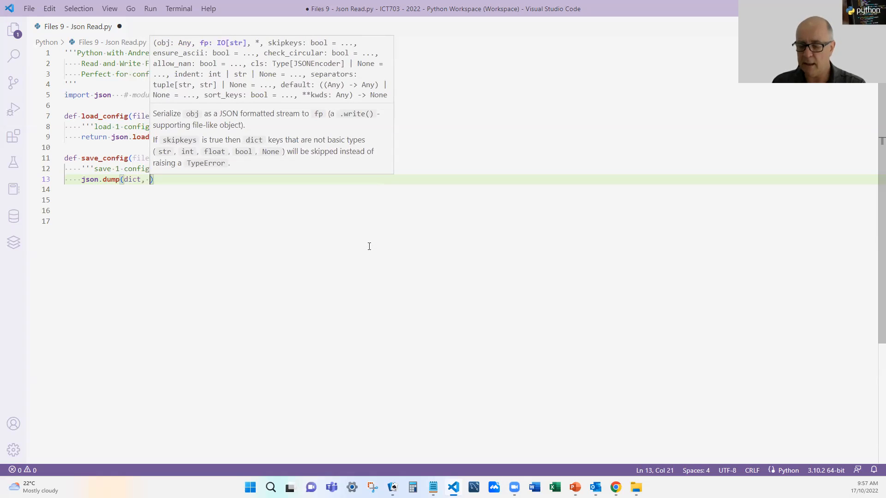
pyautogui.write('open(fil')
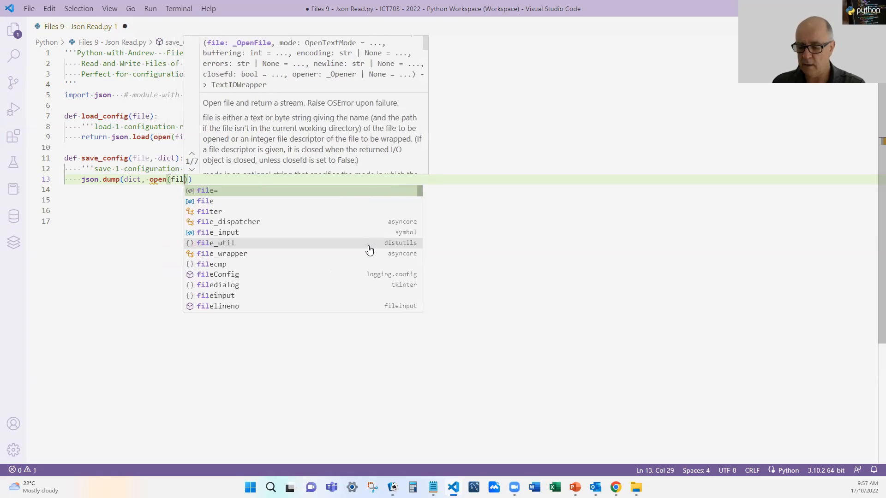
pyautogui.write(",'w'")
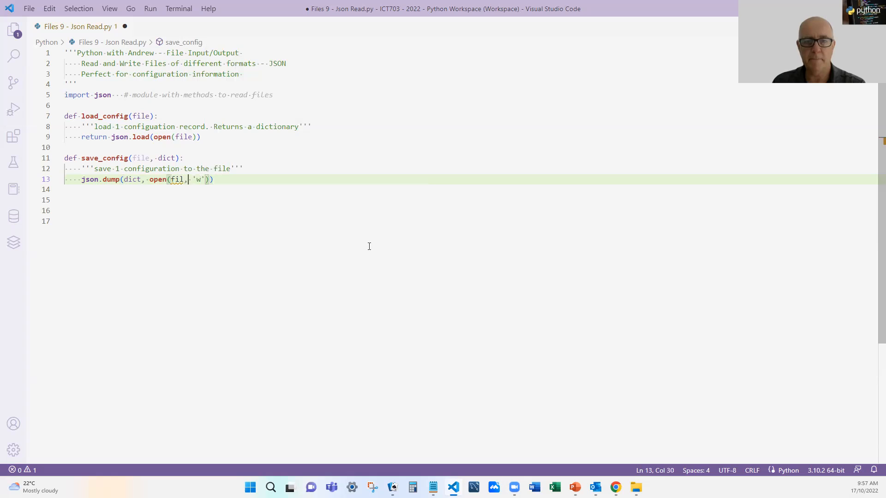
pyautogui.write('e')
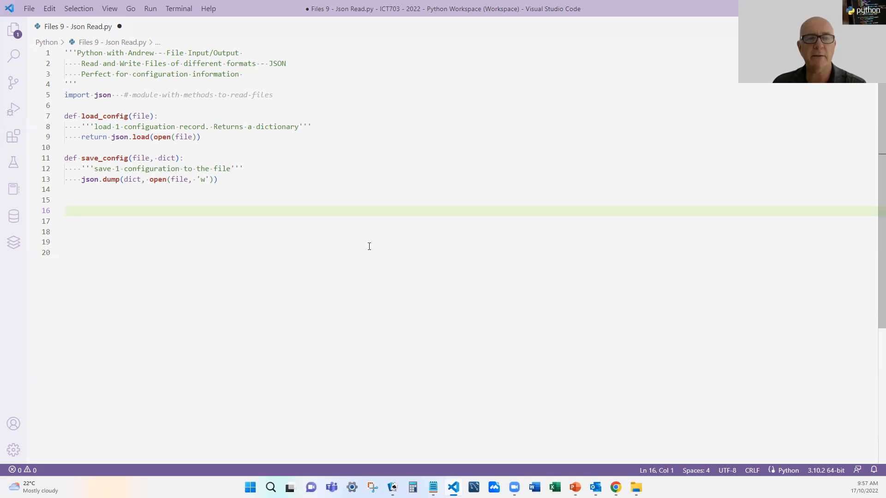
# Define player1 = {'name': 'Andrew', 'level': 3} on an empty line below the functions
pyautogui.click(65, 211)
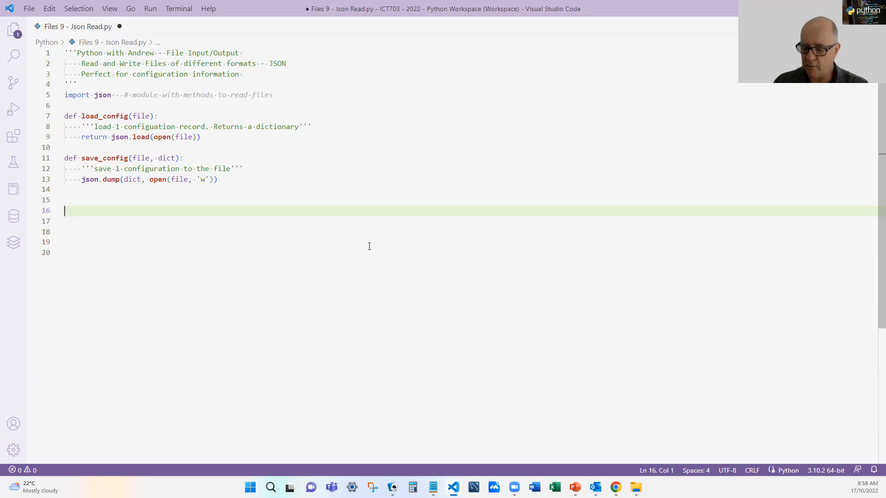
pyautogui.write('player')
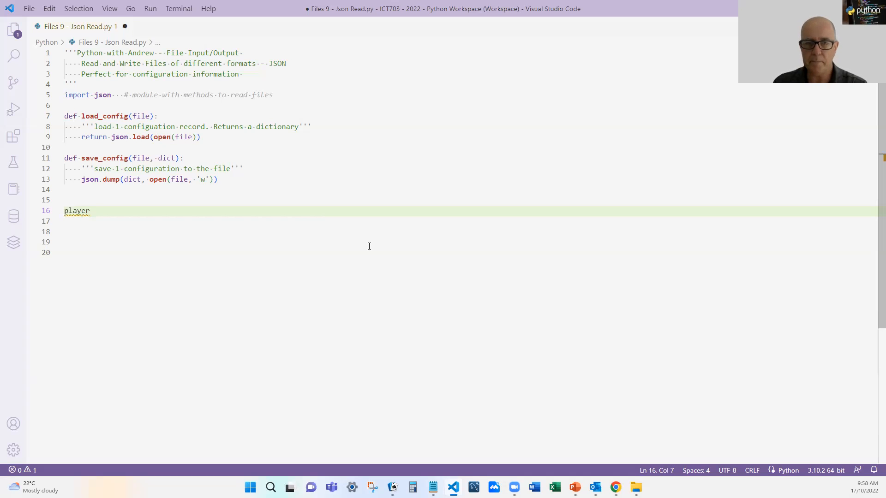
pyautogui.write('1')
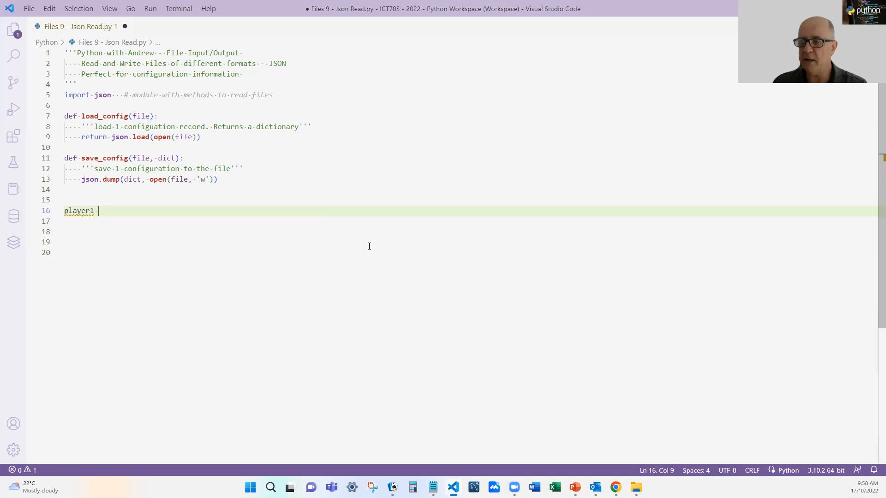
pyautogui.write('= {}')
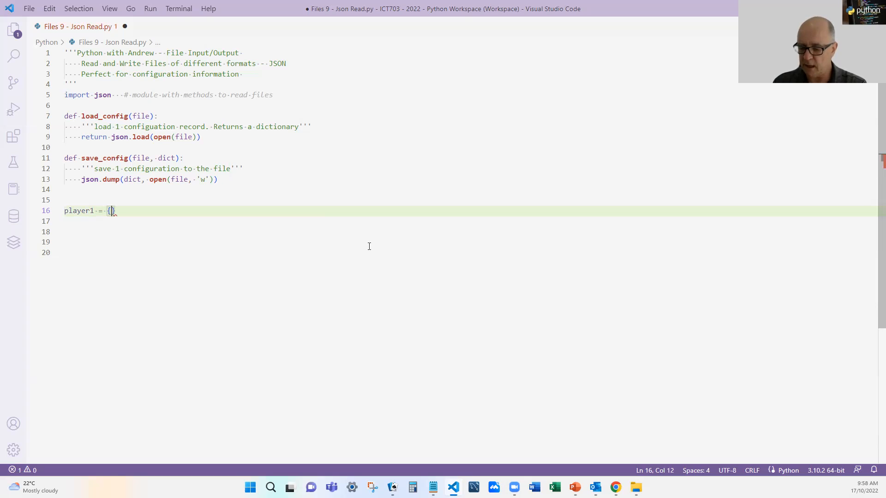
pyautogui.write("'name'")
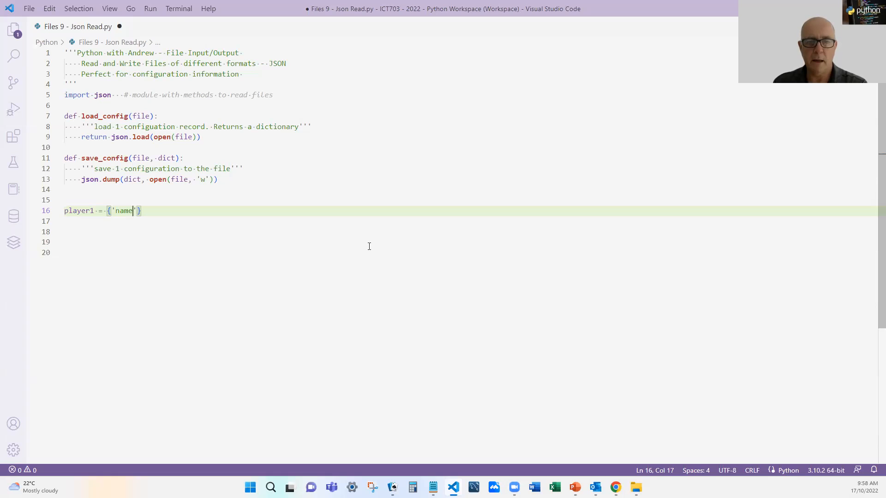
pyautogui.write(": 'And")
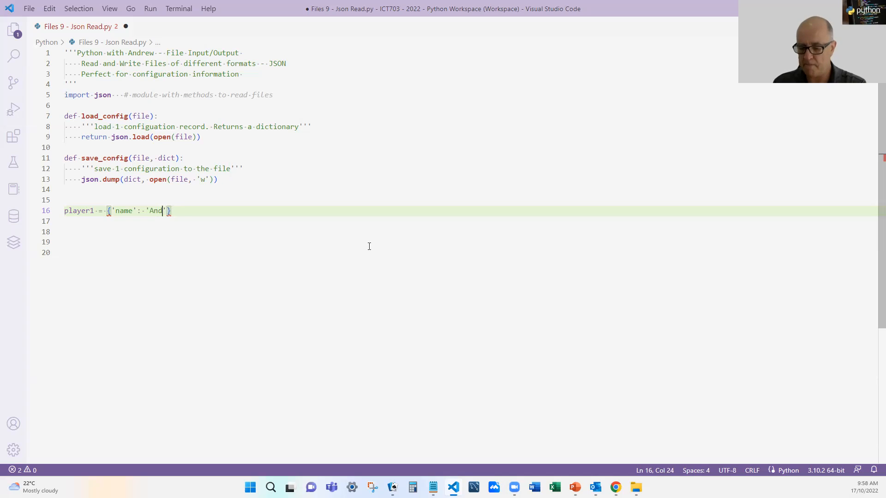
pyautogui.write("rew',")
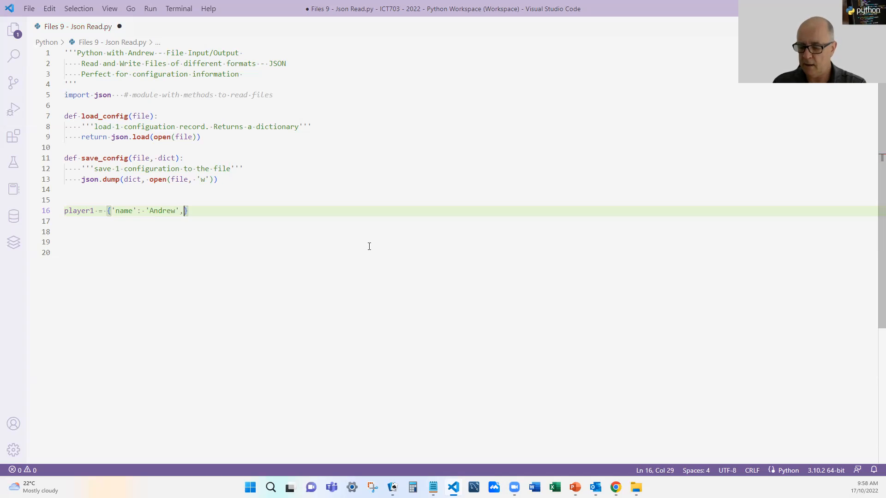
pyautogui.write("'")
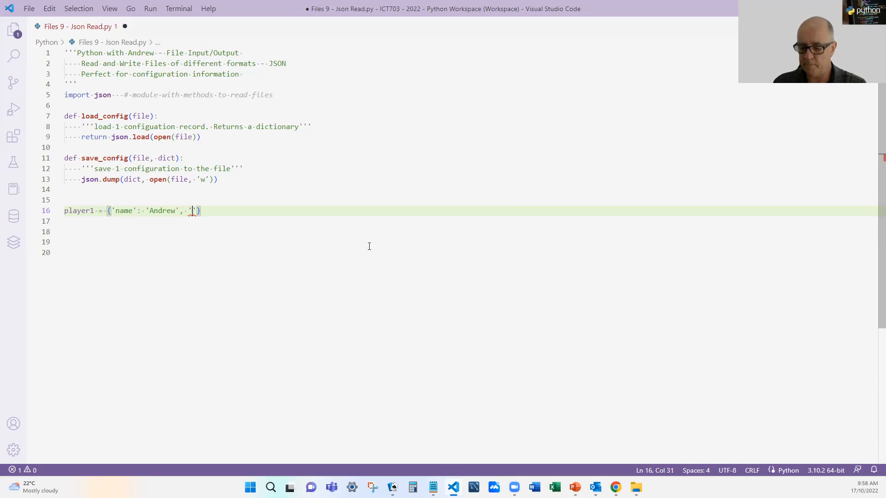
pyautogui.write('level')
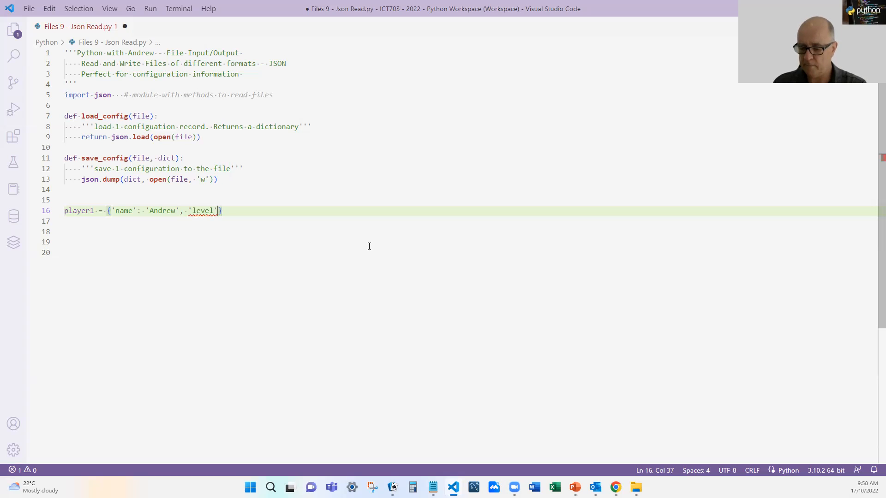
pyautogui.write(':')
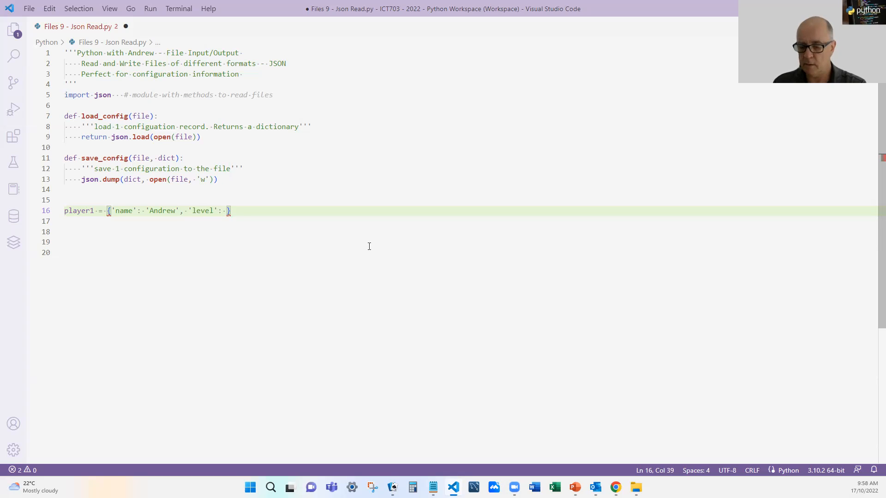
pyautogui.write('3')
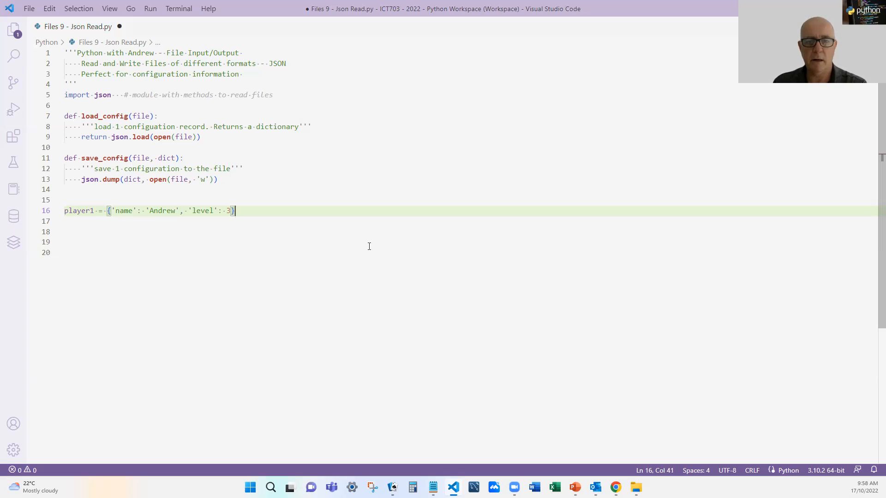
pyautogui.press('Enter')
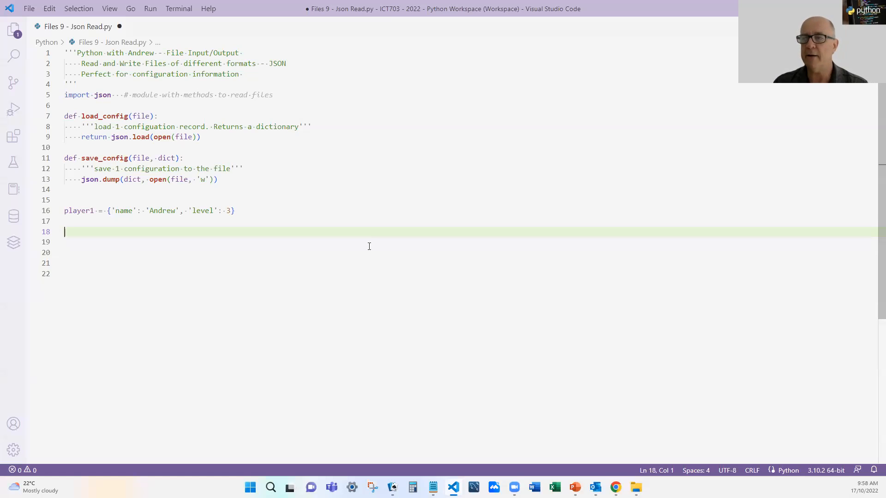
# Add the call save_config("player1.txt", player1) below the dictionary
pyautogui.write('save')
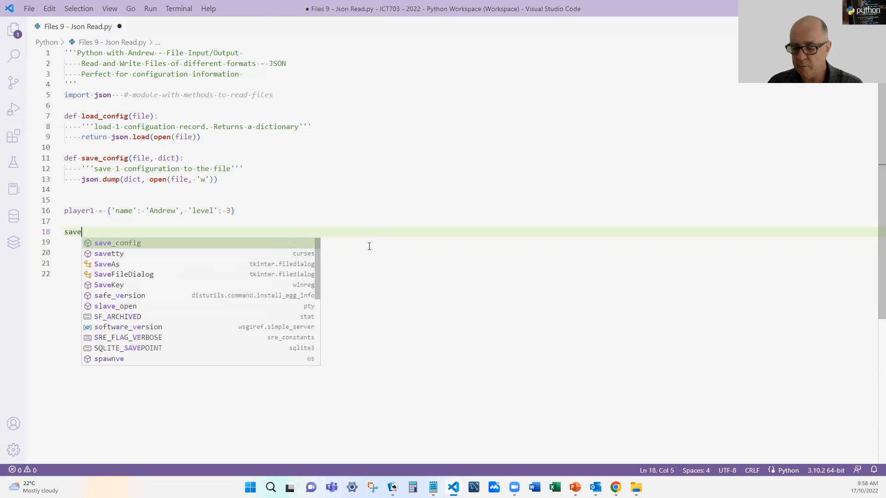
pyautogui.press('Tab')
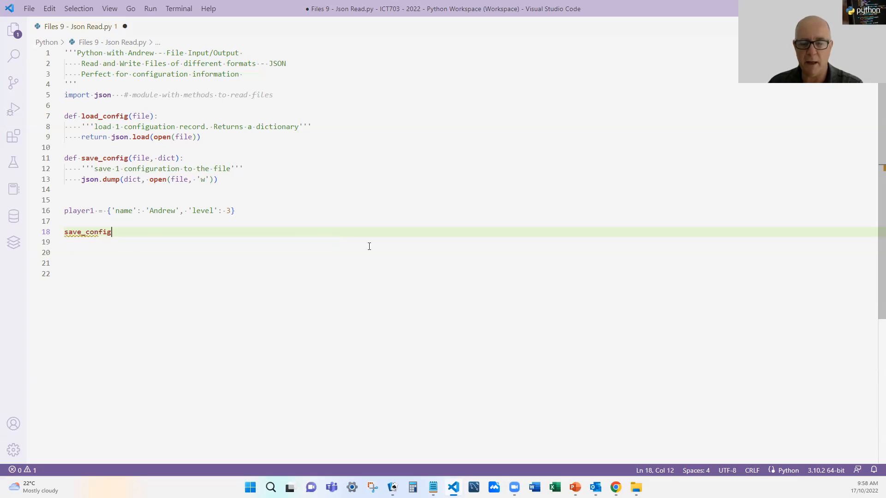
pyautogui.write('("player')
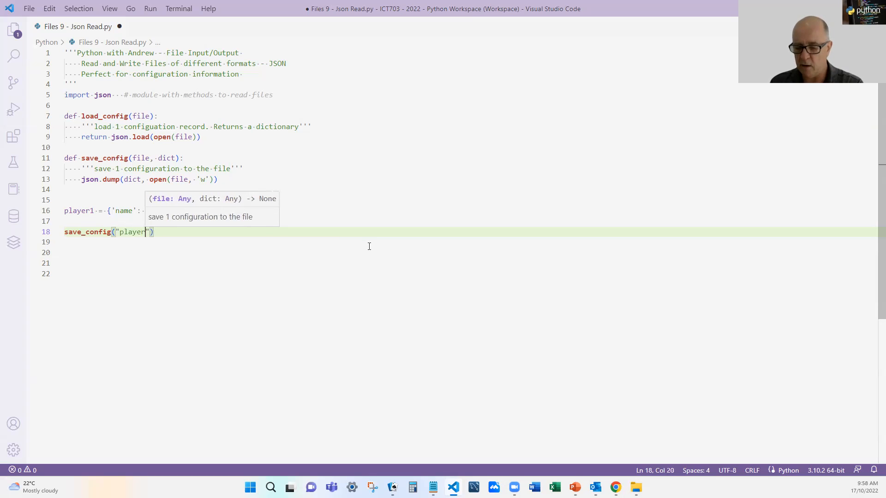
pyautogui.write('1.txt')
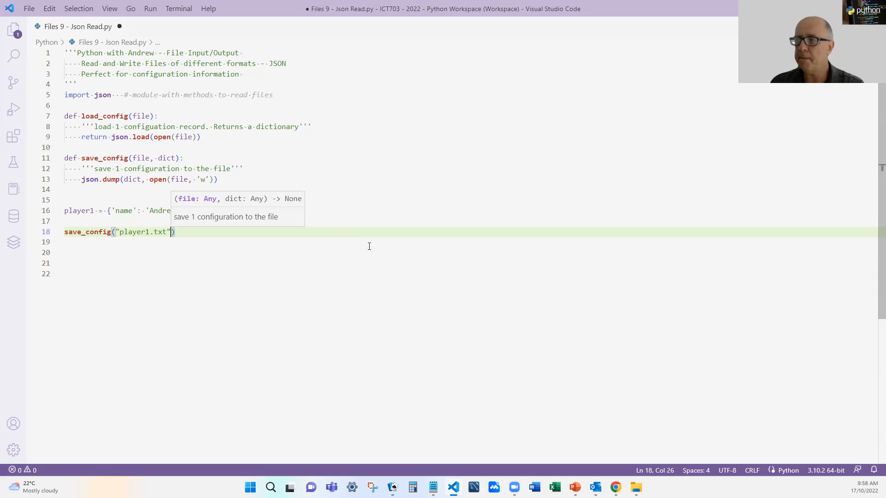
pyautogui.write(', p1')
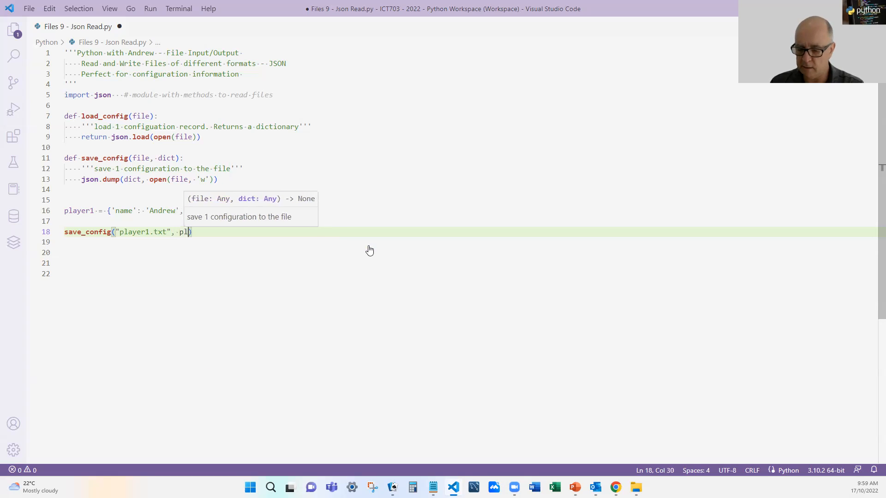
pyautogui.write('ayer1')
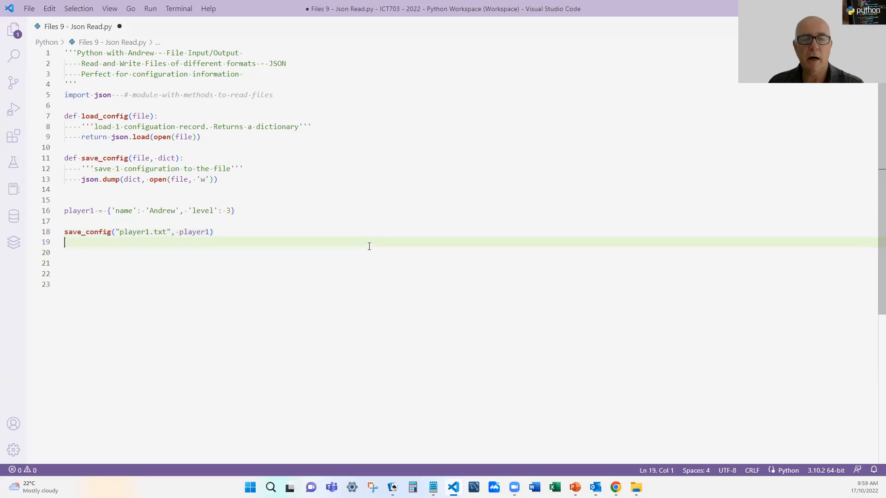
# Save and run the script, inspect player1.txt's JSON, then return to the script
pyautogui.press('ctrl+s')
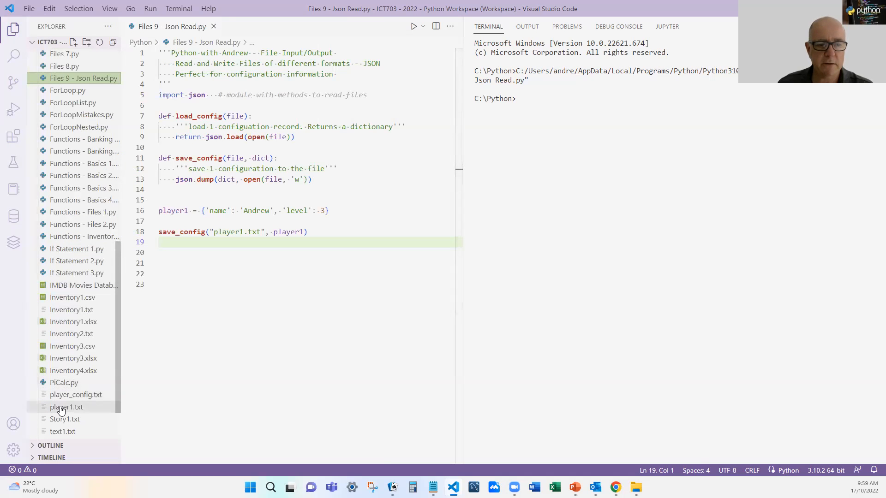
pyautogui.doubleClick(66, 407)
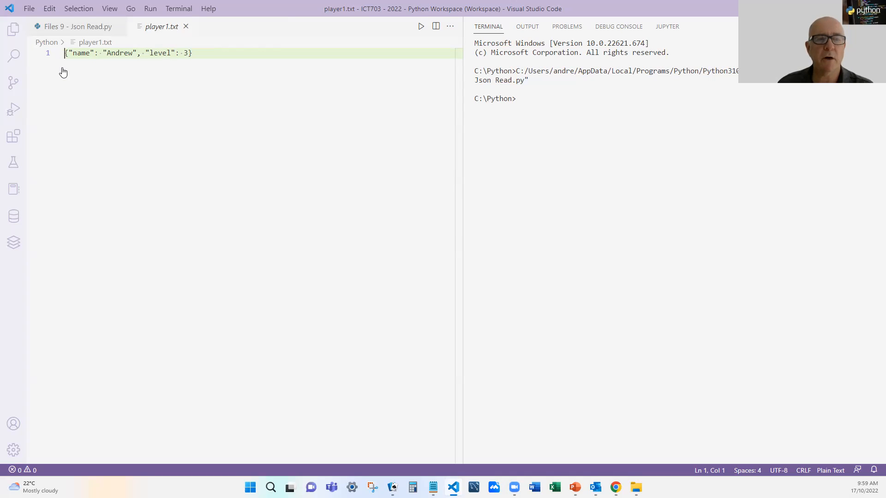
pyautogui.click(76, 26)
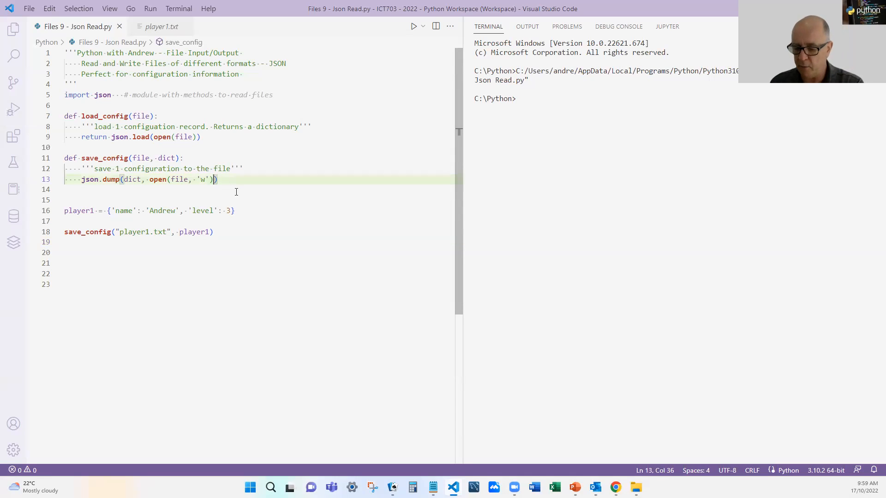
# Add indent=4 to json.dump, rerun, and view the indented player1.txt
pyautogui.write(', i')
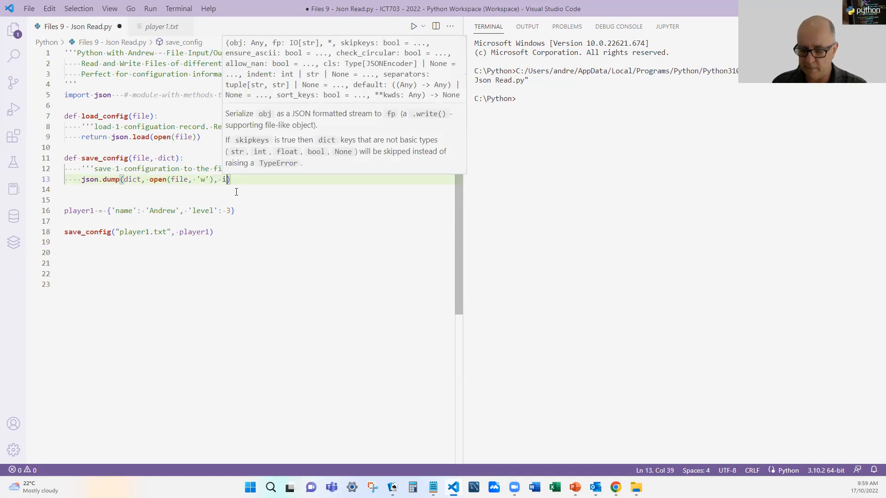
pyautogui.write('ndent=')
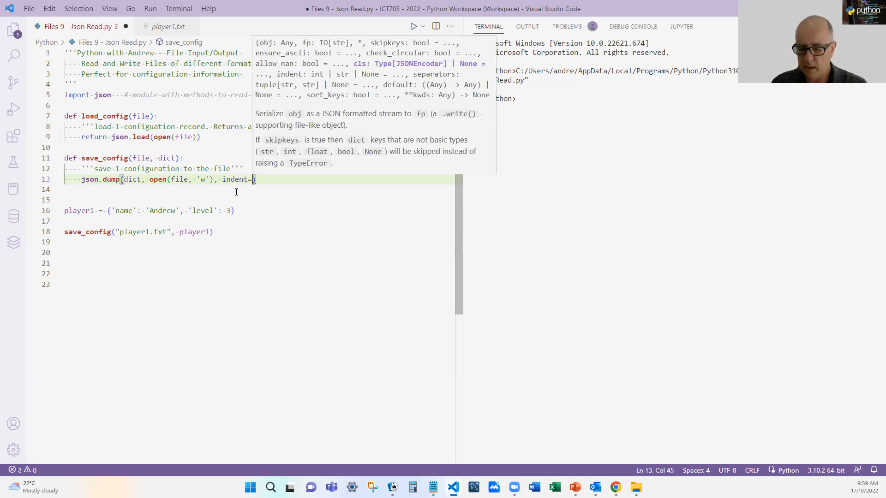
pyautogui.write('4')
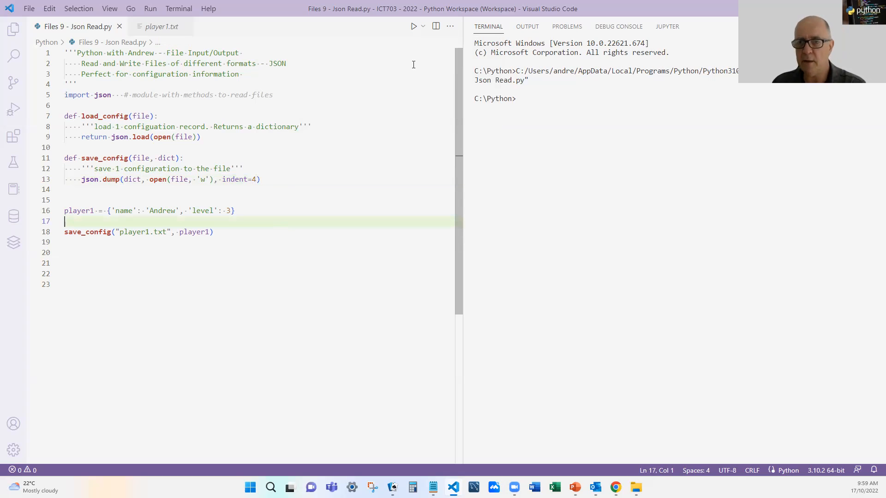
pyautogui.click(413, 26)
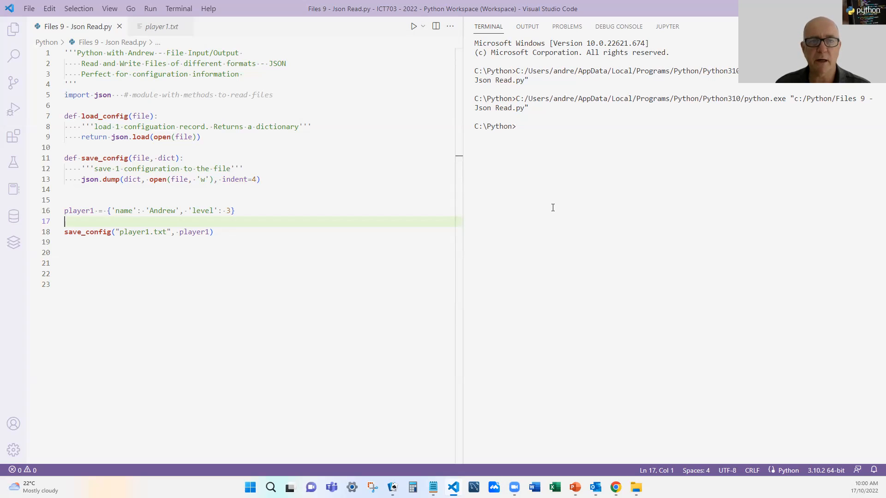
pyautogui.click(162, 25)
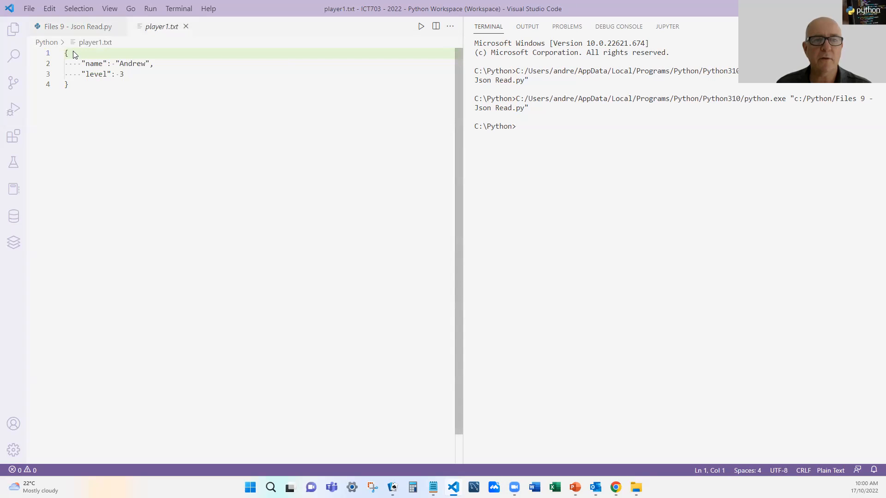
pyautogui.moveTo(63, 114)
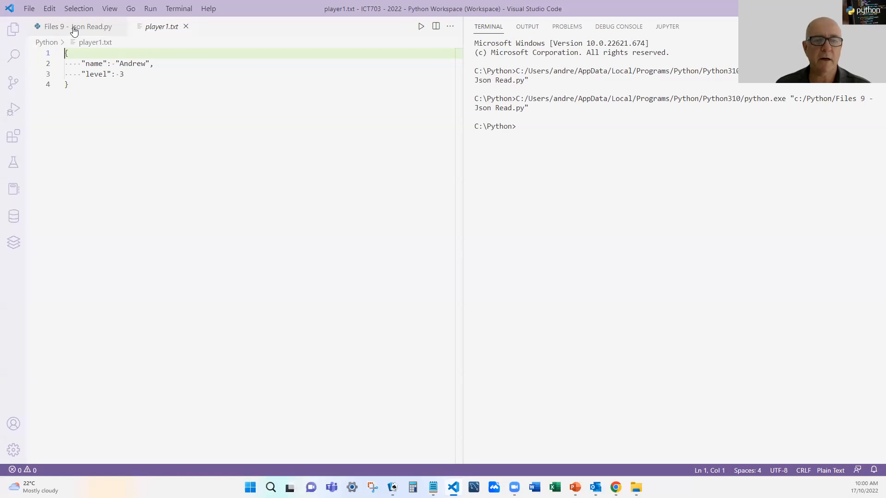
# Set player1 = load_config("player1.txt") and add print(player1) at the script's end
pyautogui.click(76, 27)
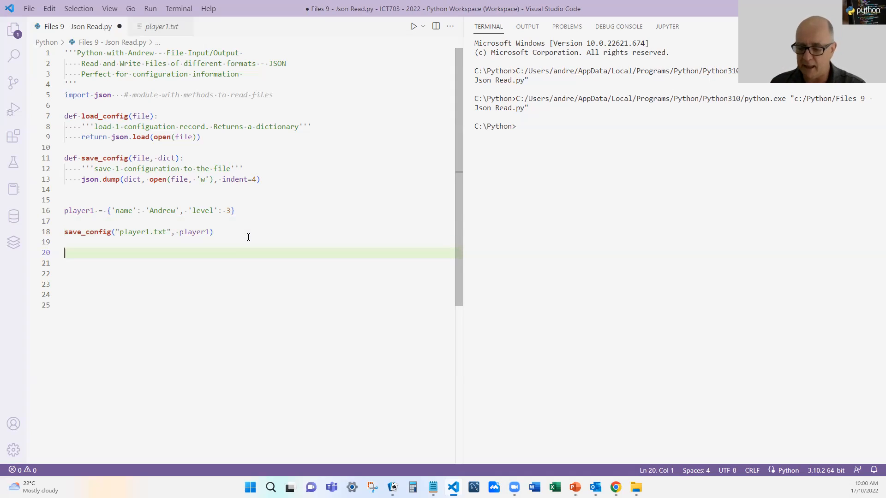
pyautogui.write('load')
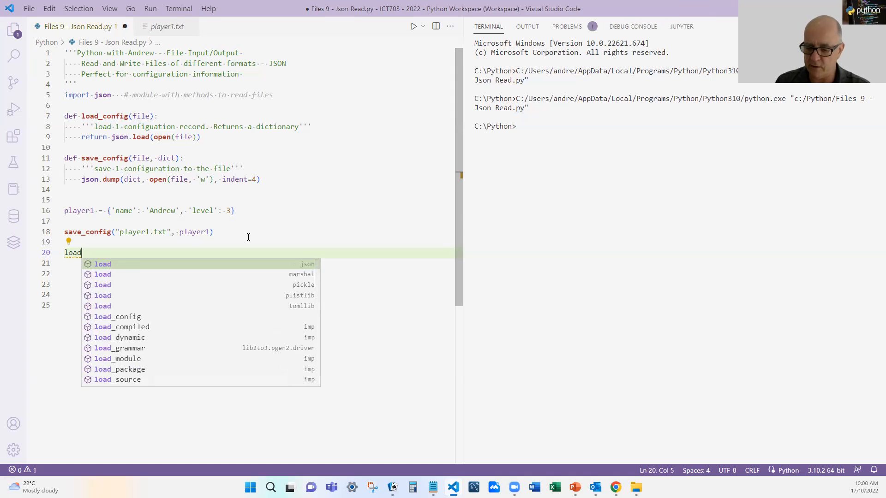
pyautogui.write('_config')
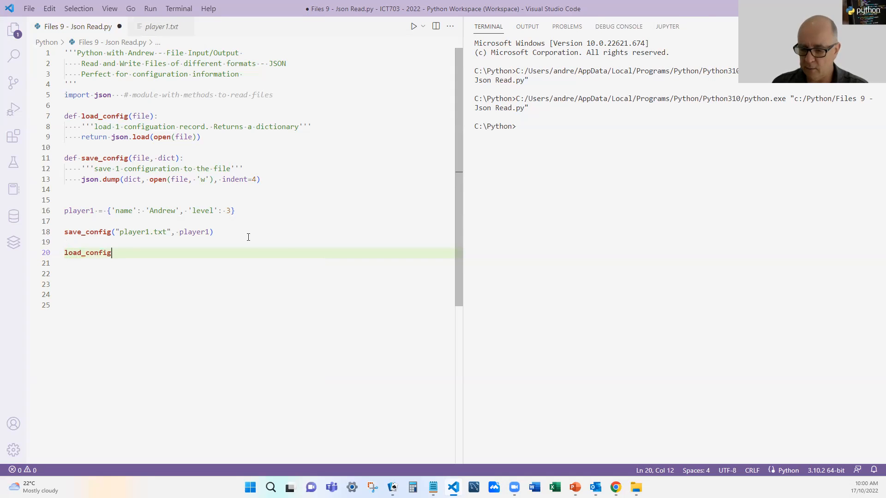
pyautogui.write('("")')
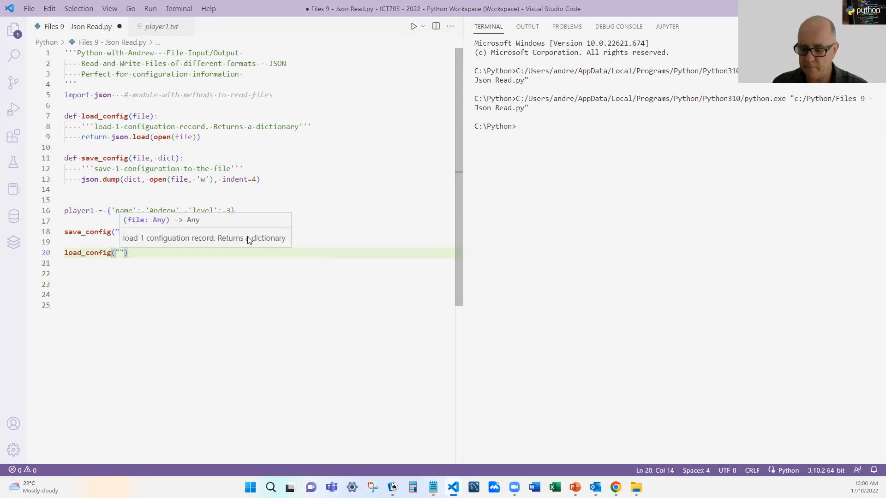
pyautogui.write('player1')
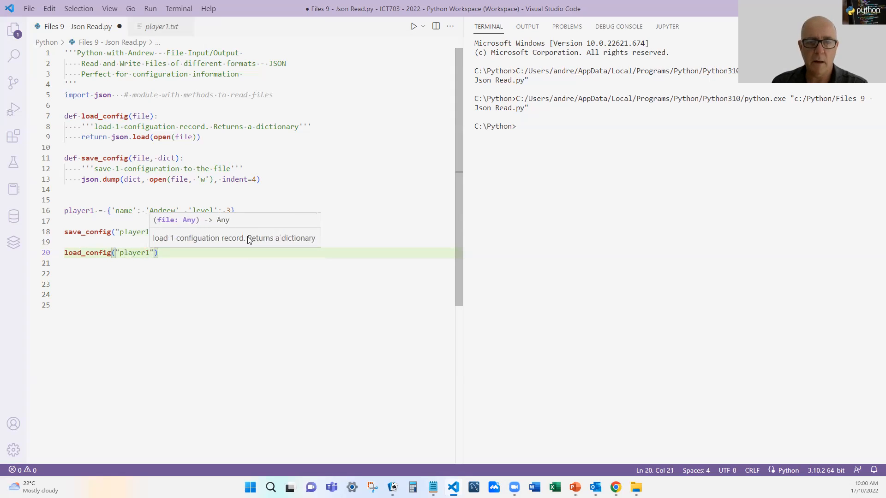
pyautogui.write('.txt')
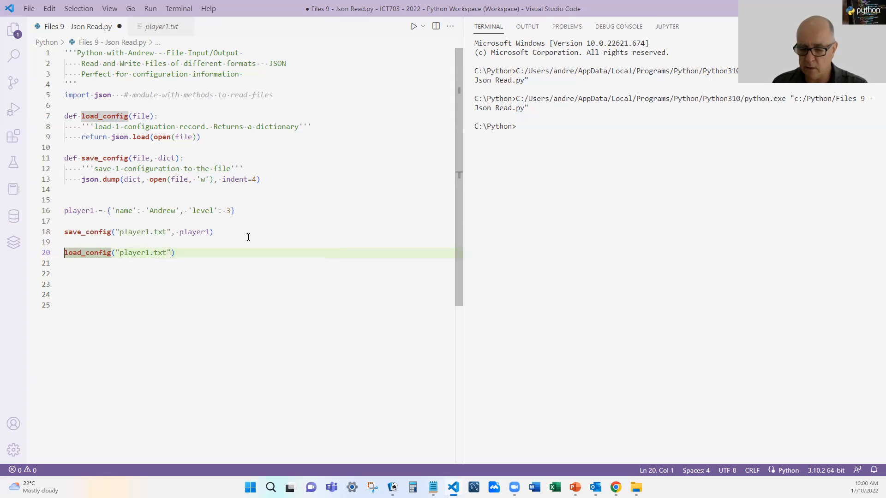
pyautogui.write('player1 =')
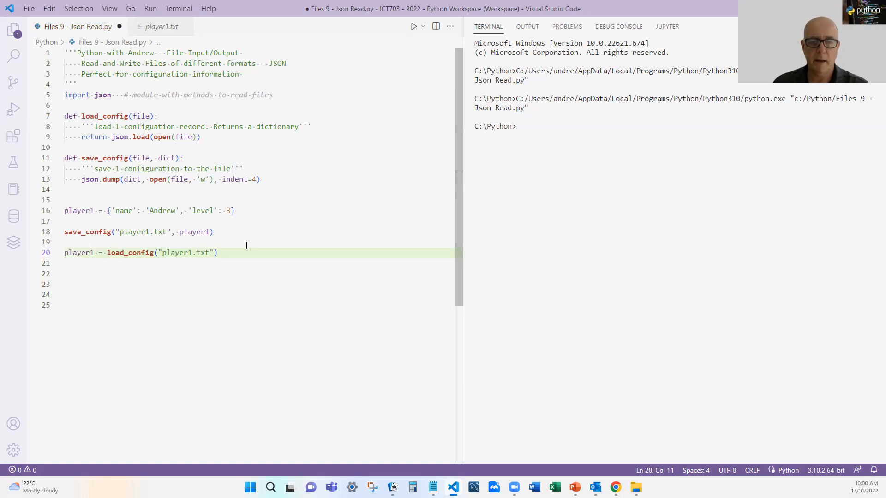
pyautogui.press('enter')
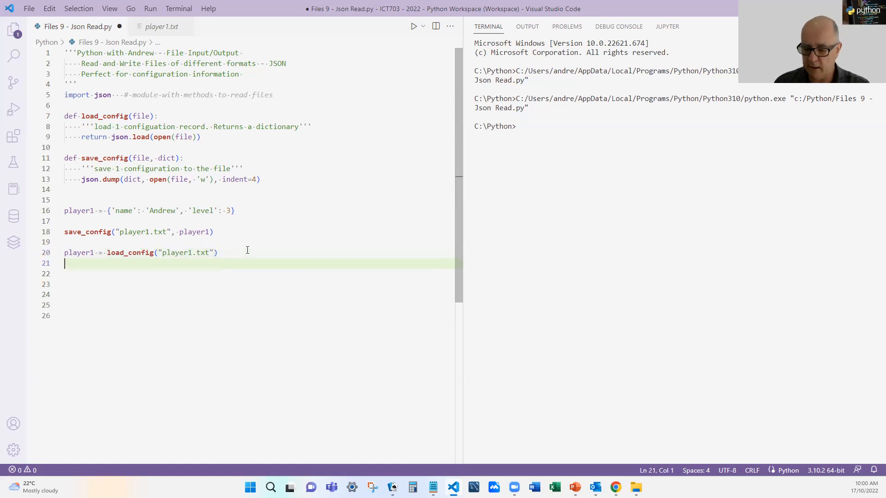
pyautogui.write('print(player1')
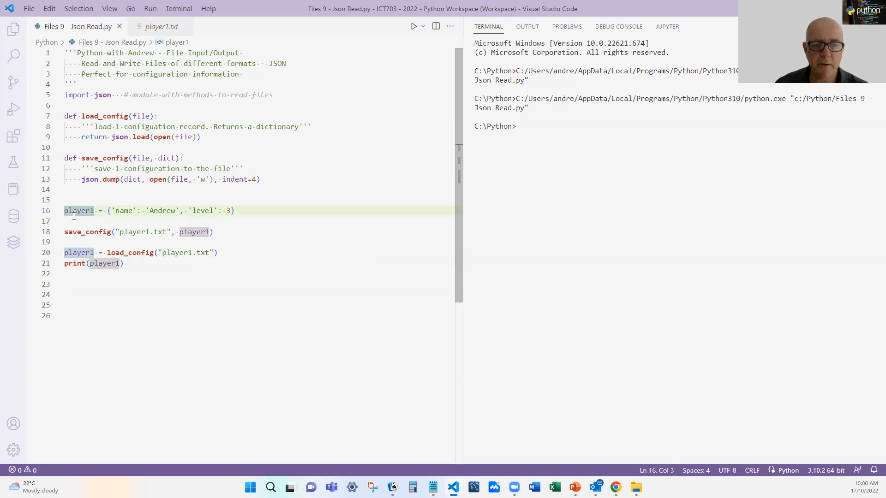
pyautogui.press('Backspace')
pyautogui.write("'''")
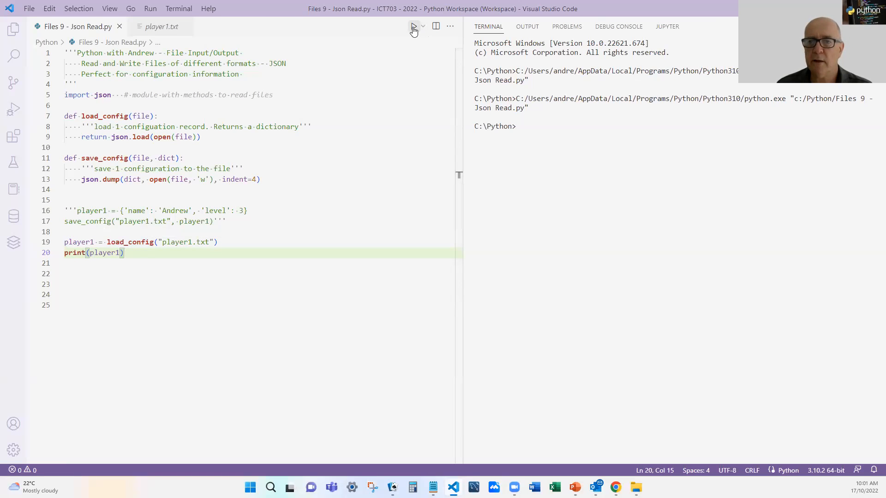
# Run the script to print {'name': 'Andrew', 'level': 3} in the terminal
pyautogui.click(413, 26)
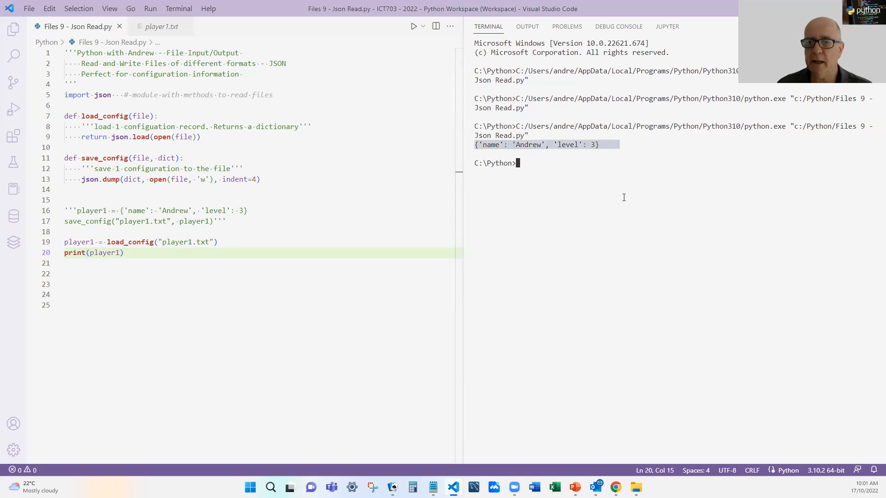
pyautogui.moveTo(607, 262)
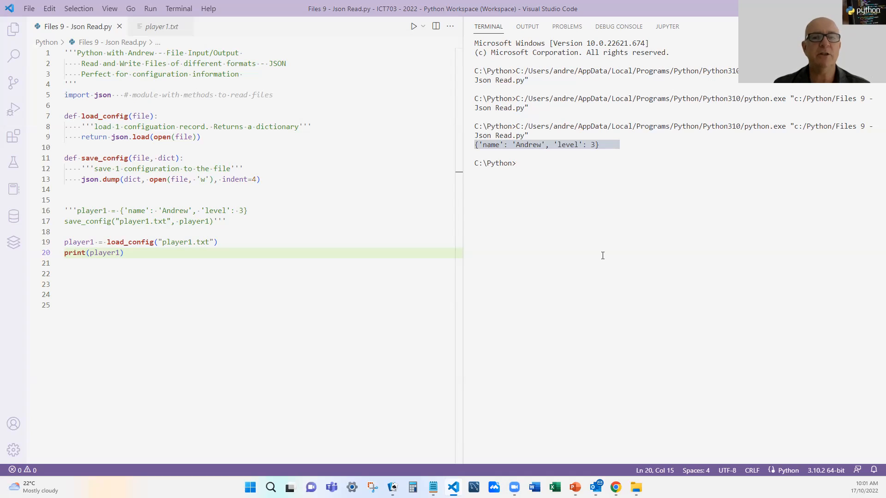
pyautogui.click(514, 164)
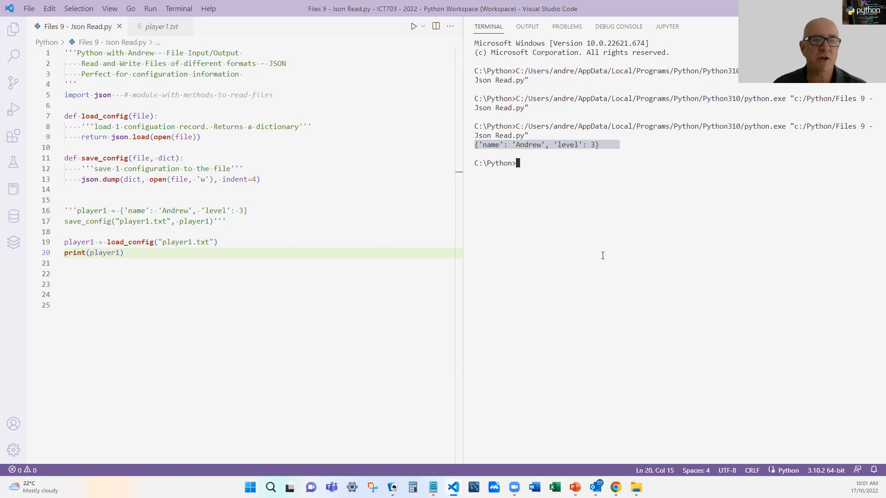
pyautogui.moveTo(640, 251)
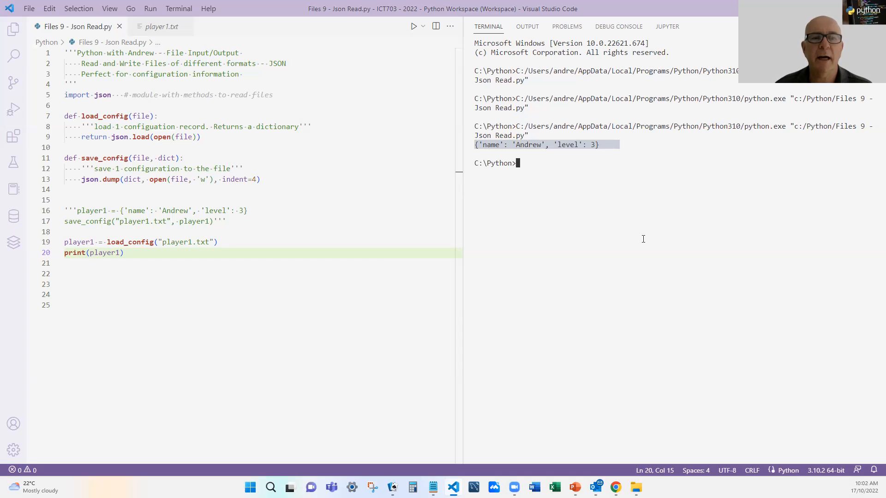
pyautogui.moveTo(648, 245)
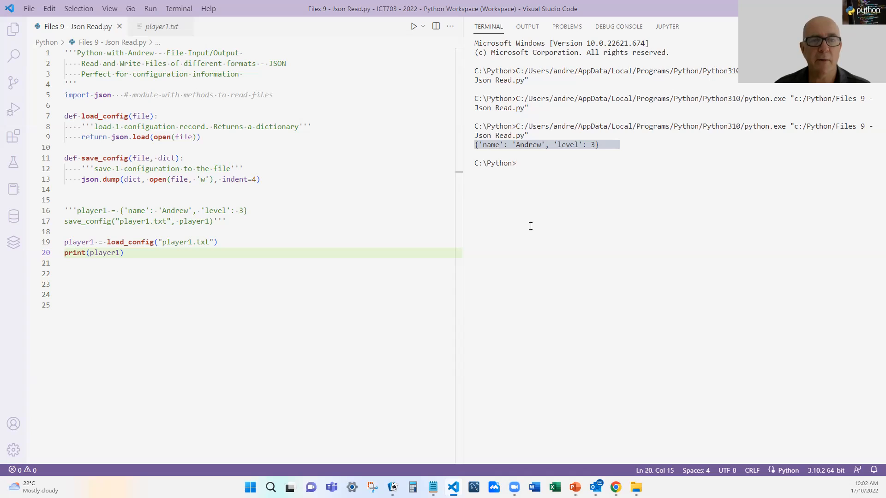
pyautogui.click(516, 163)
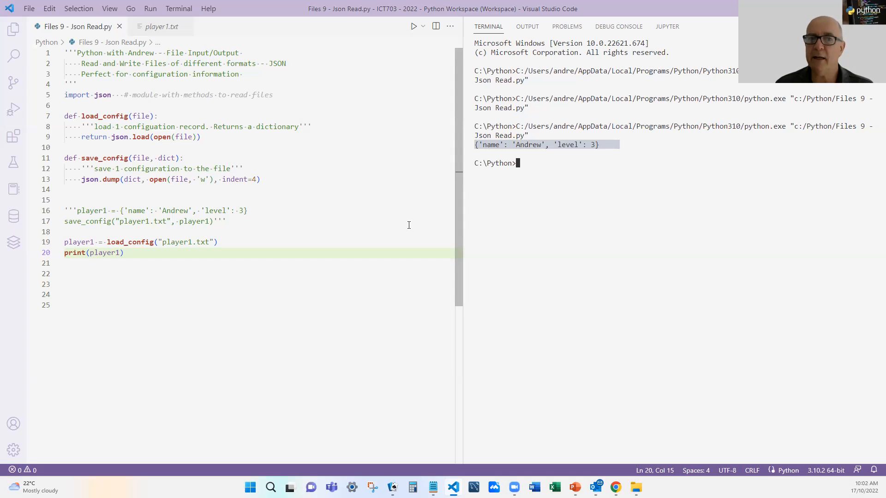